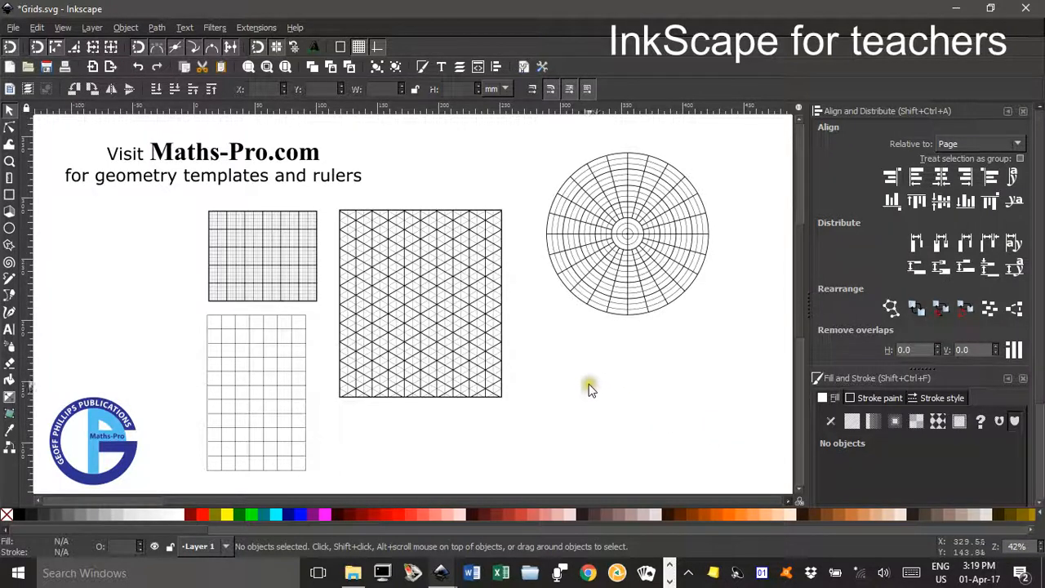
mouse_move(490, 360)
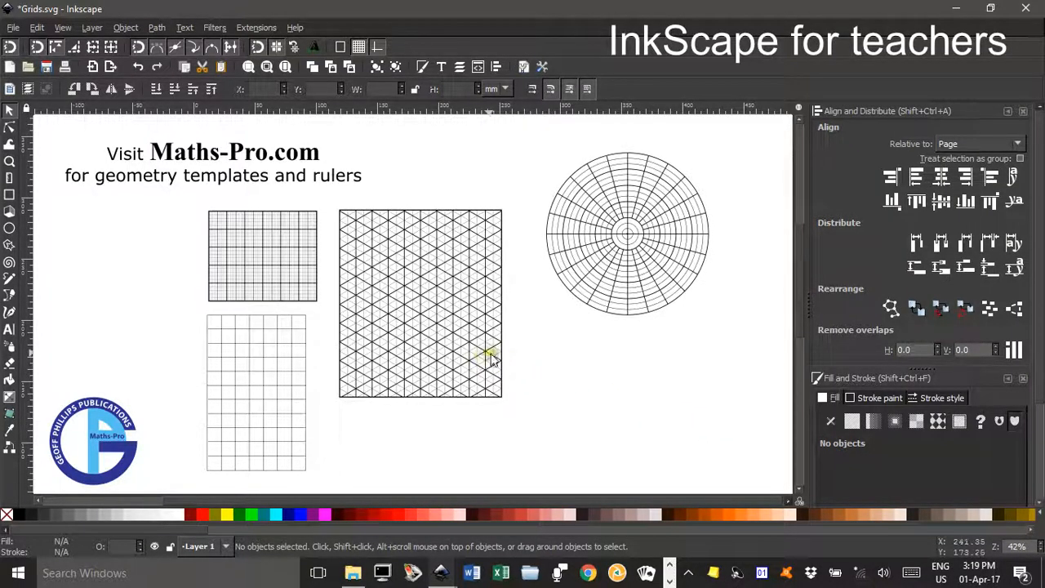
mouse_move(184, 225)
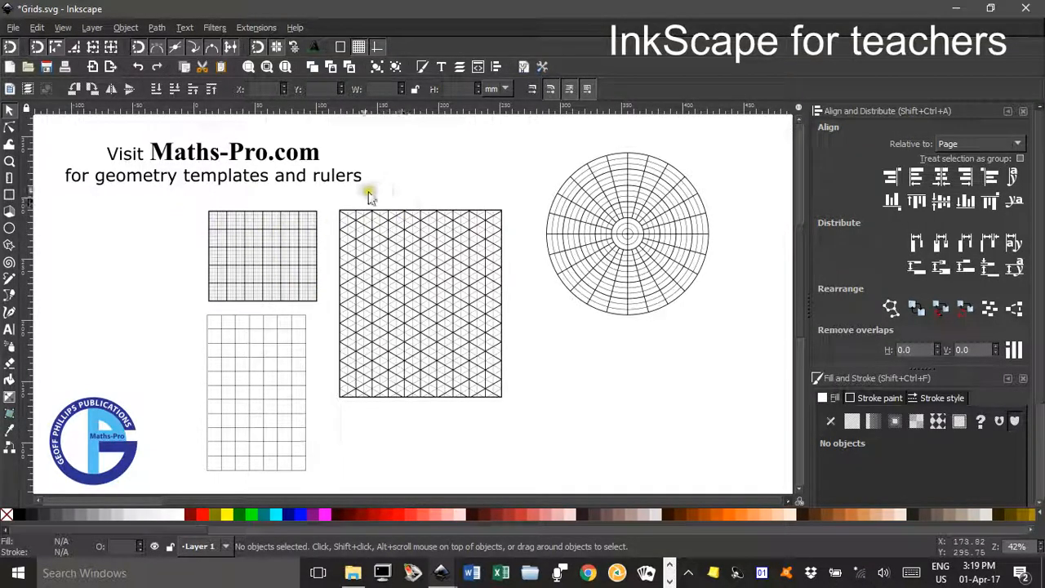
mouse_move(173, 200)
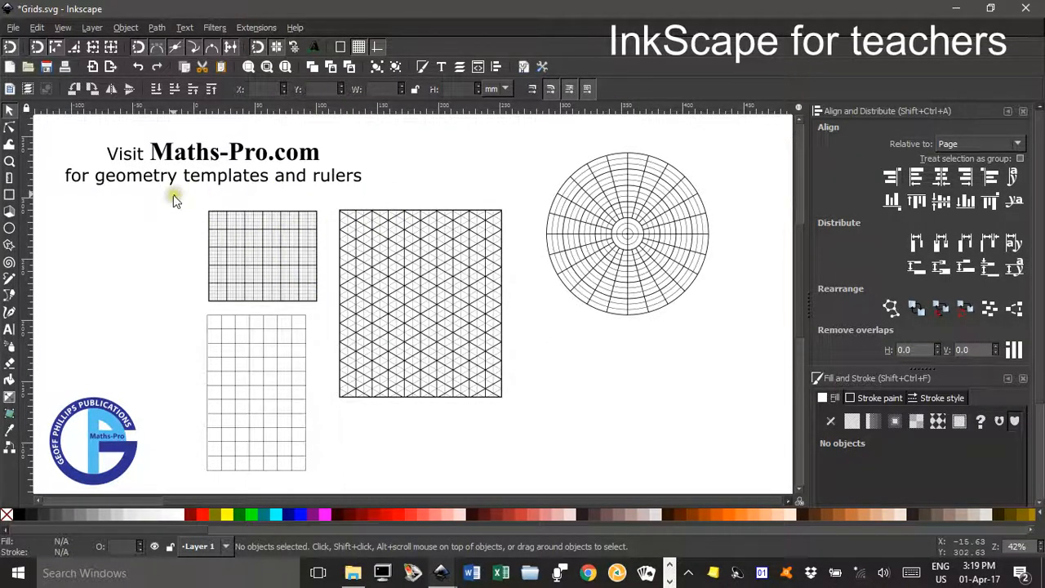
mouse_move(486, 253)
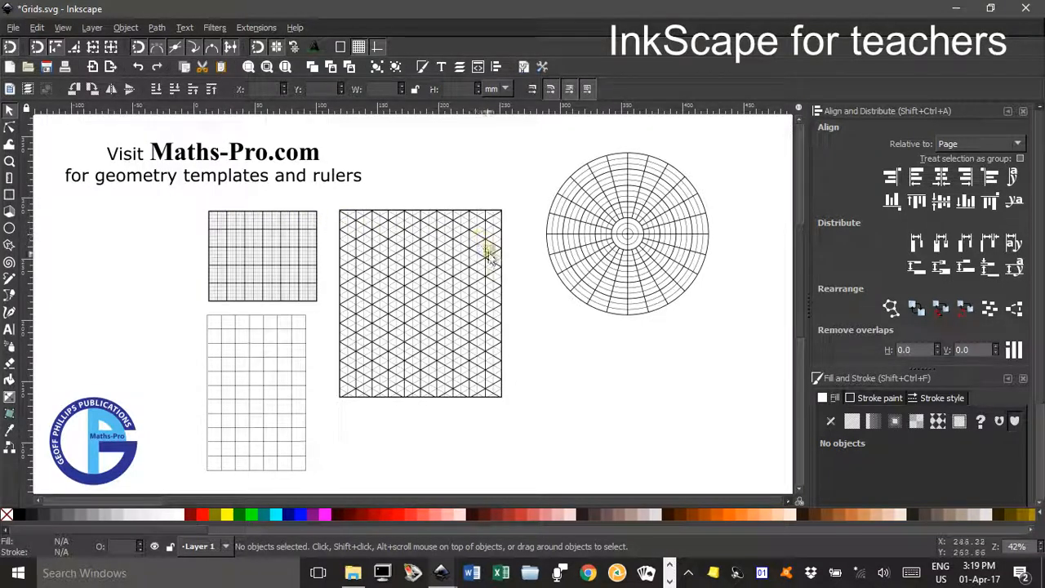
mouse_move(437, 286)
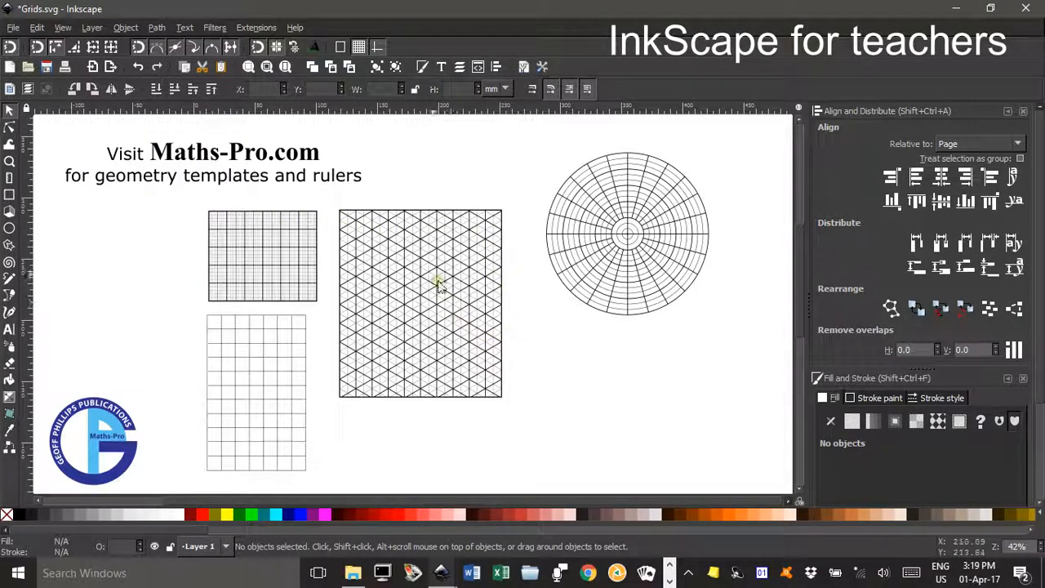
mouse_move(286, 217)
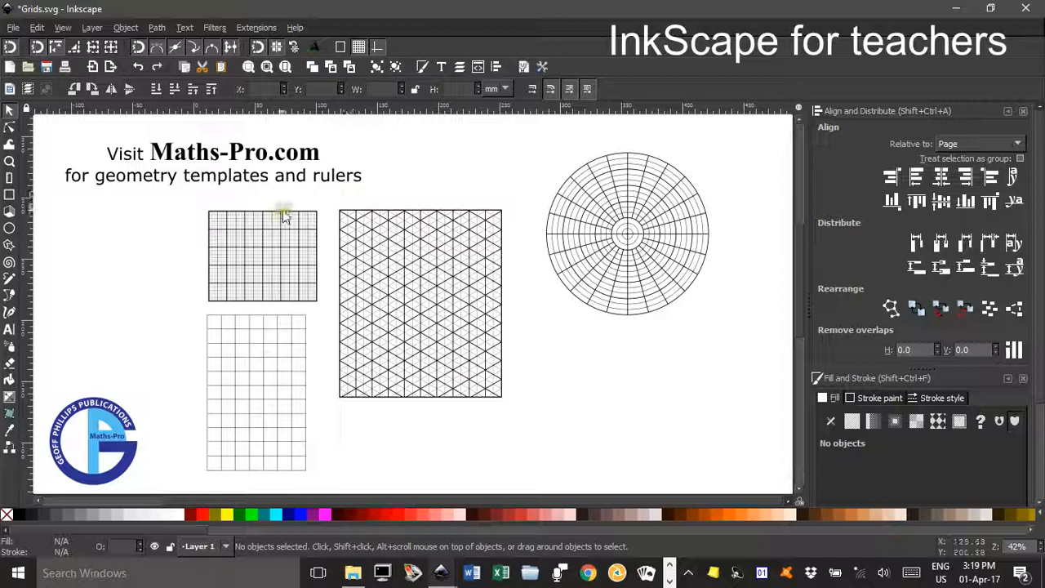
mouse_move(264, 293)
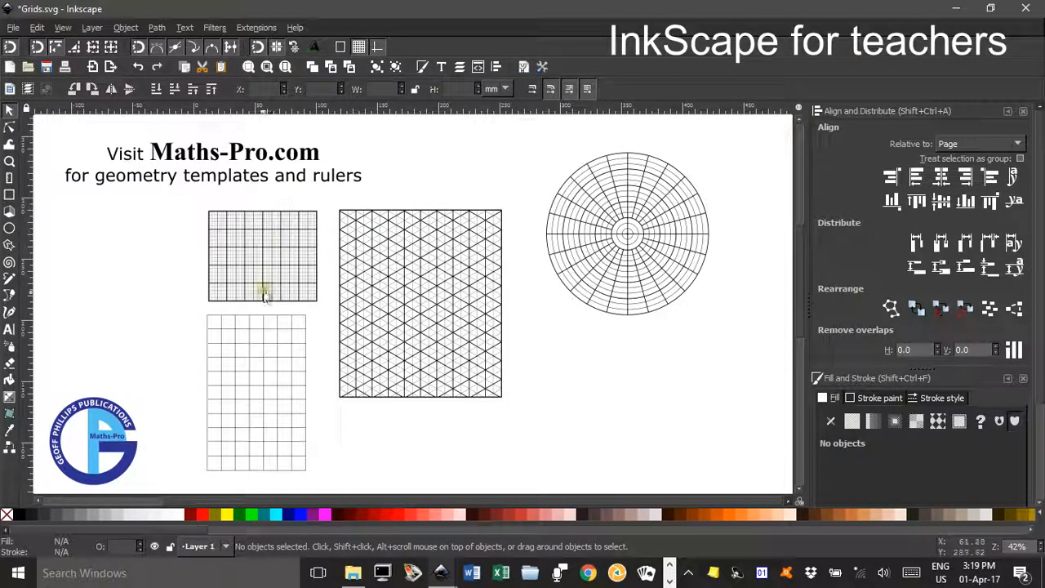
mouse_move(552, 330)
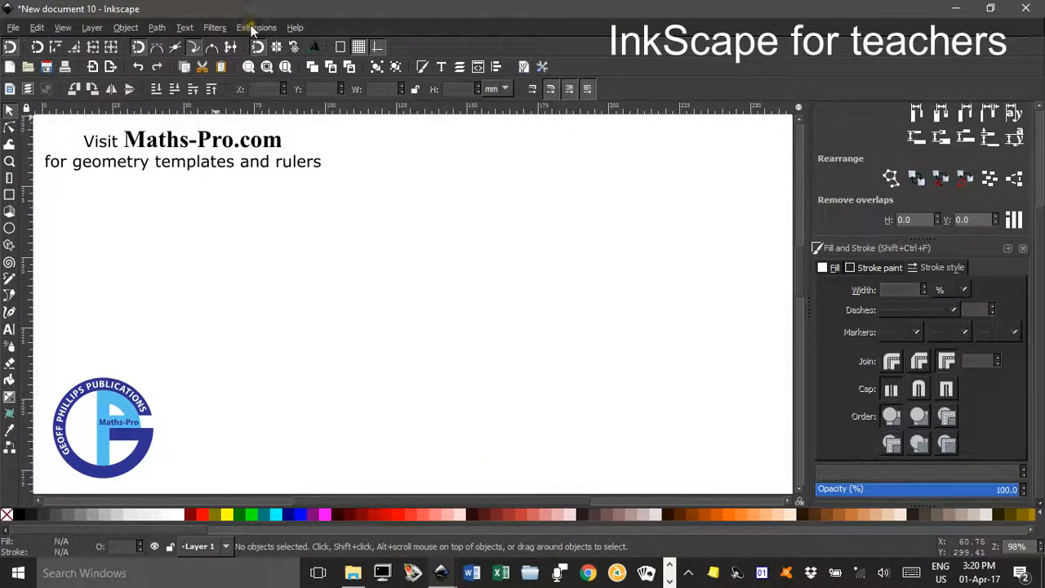
Browse the Extensions menu down to Render > Grids.
click(255, 27)
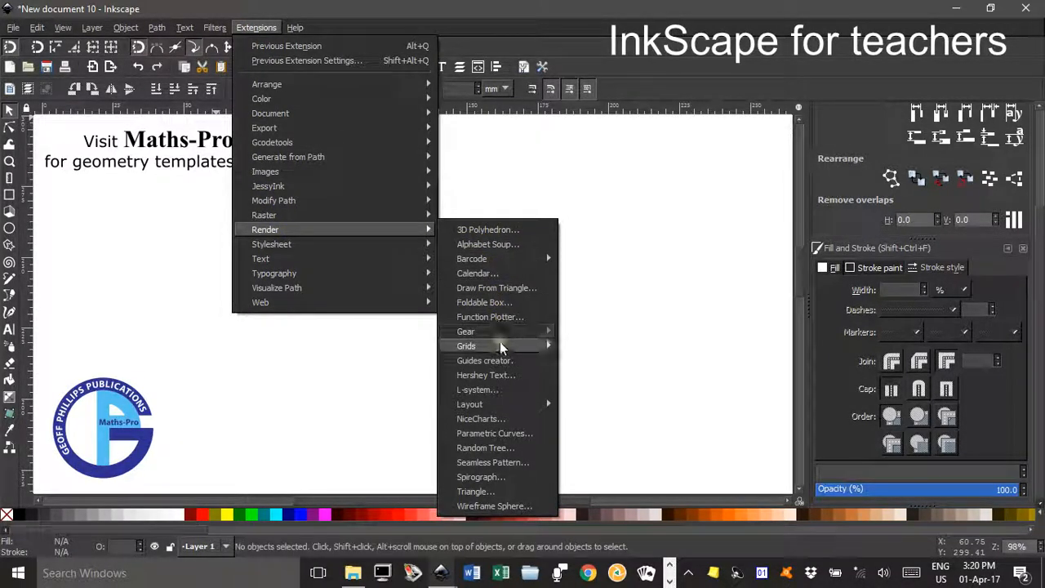
mouse_move(486, 375)
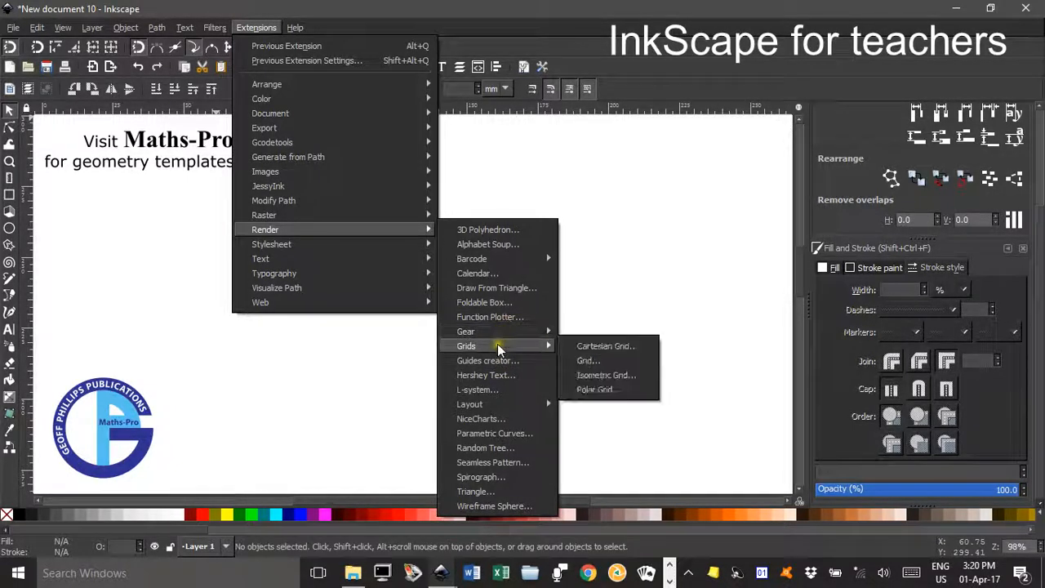
mouse_move(605, 346)
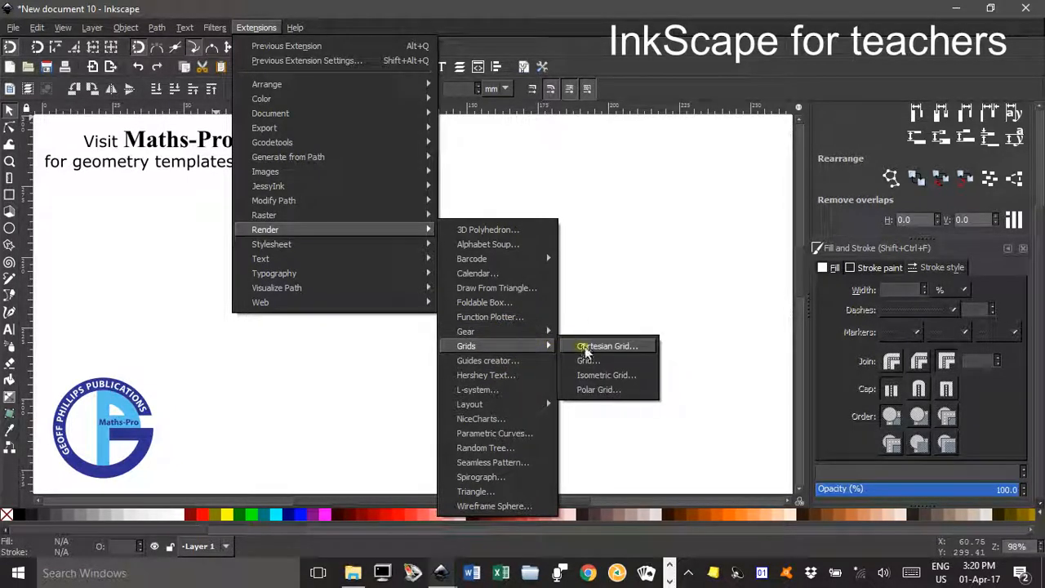
Render a Cartesian grid with 6 X and 5 Y major divisions, then dismiss its dialog.
click(607, 345)
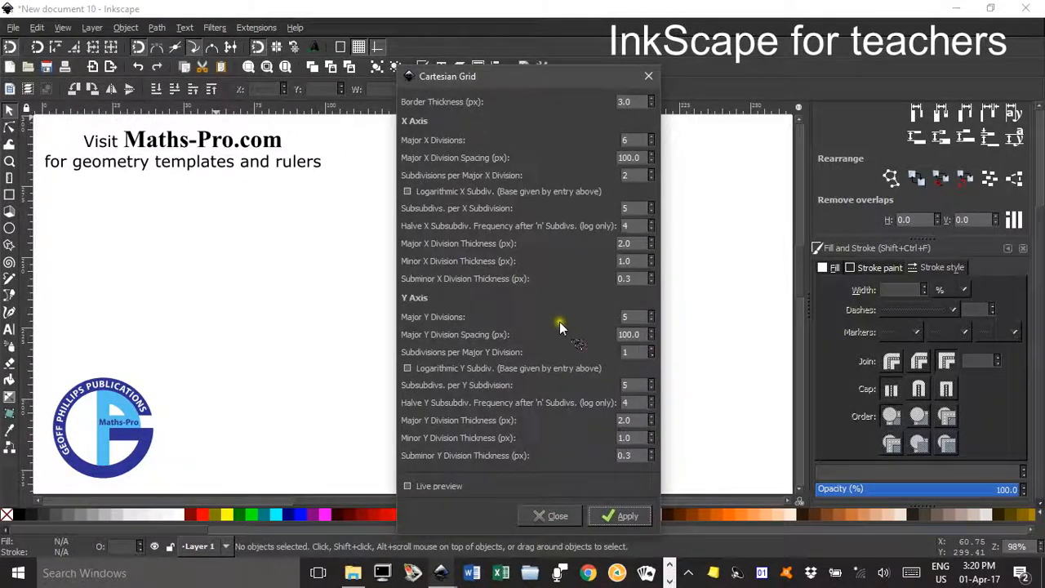
mouse_move(592, 343)
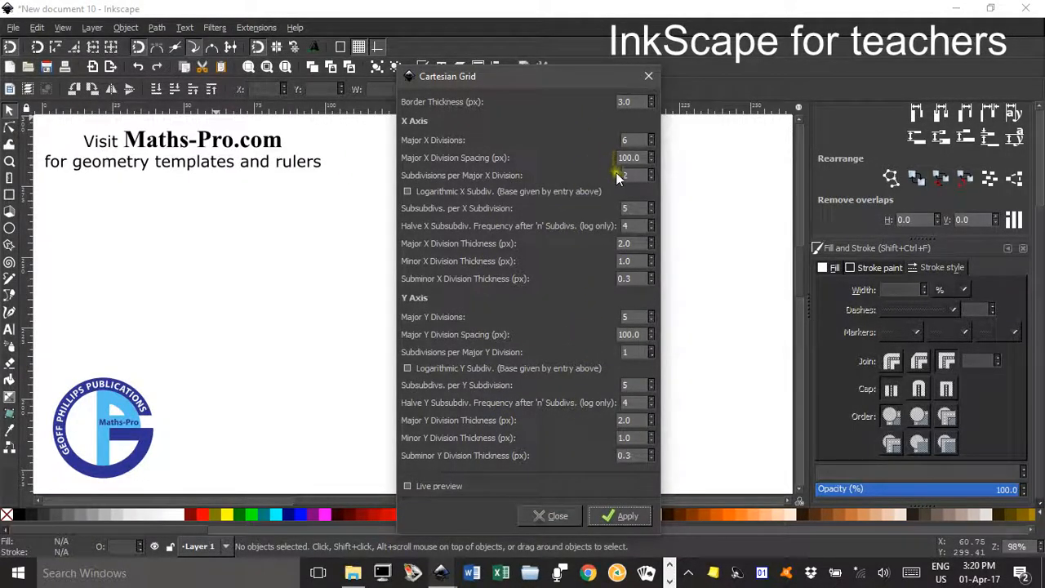
click(651, 172)
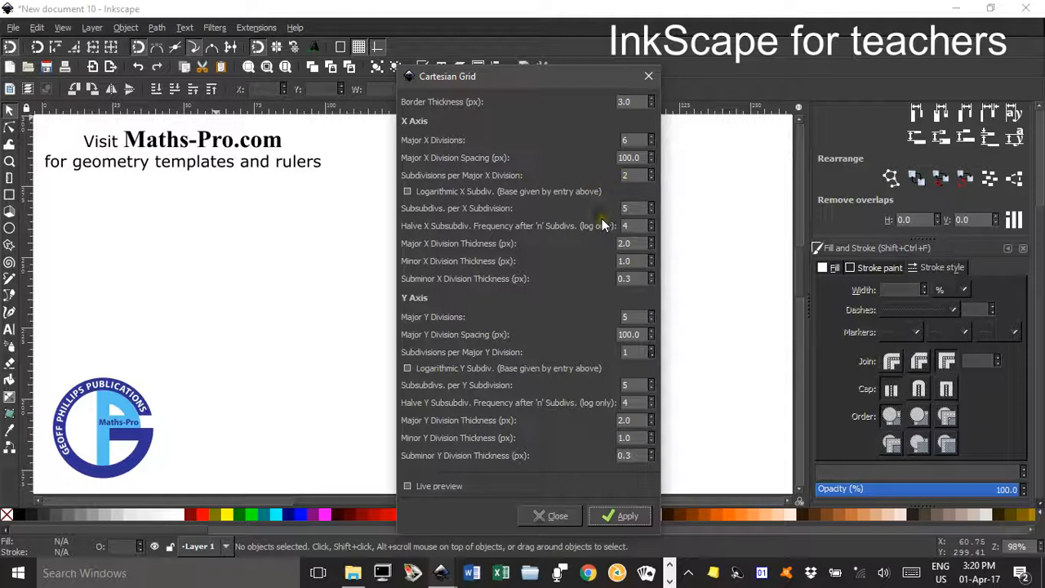
mouse_move(606, 222)
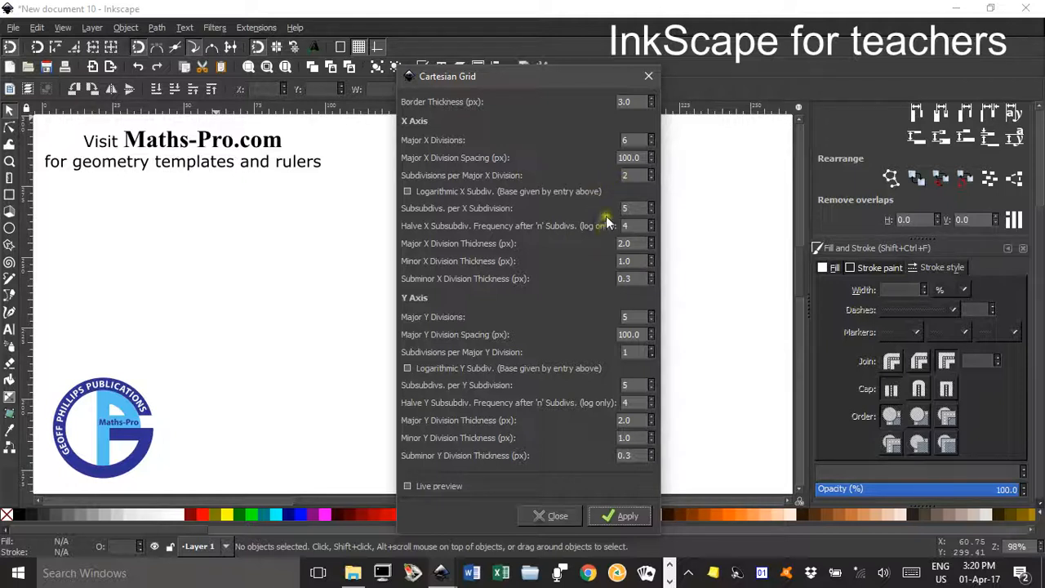
mouse_move(556, 276)
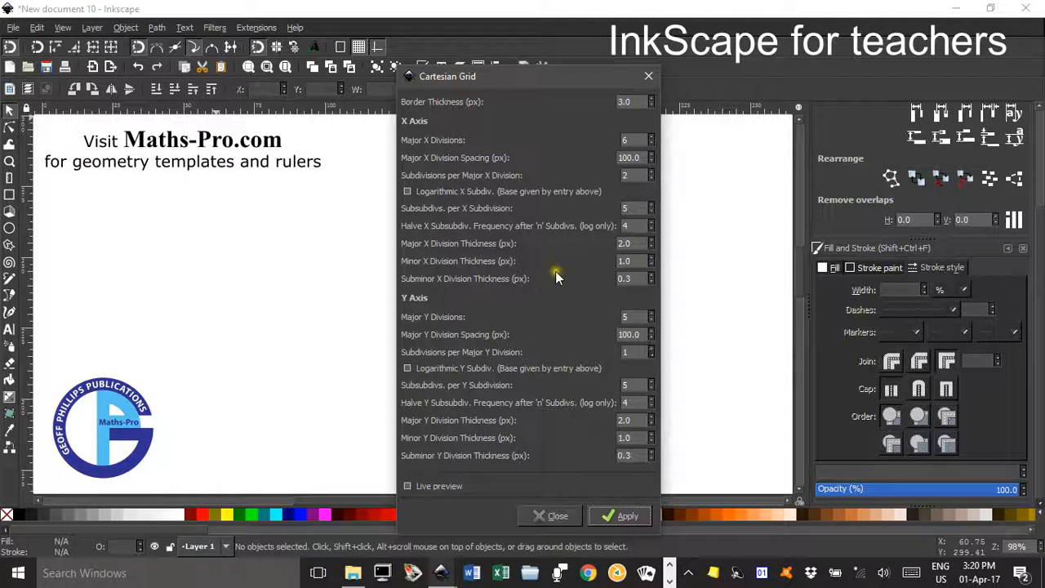
mouse_move(621, 392)
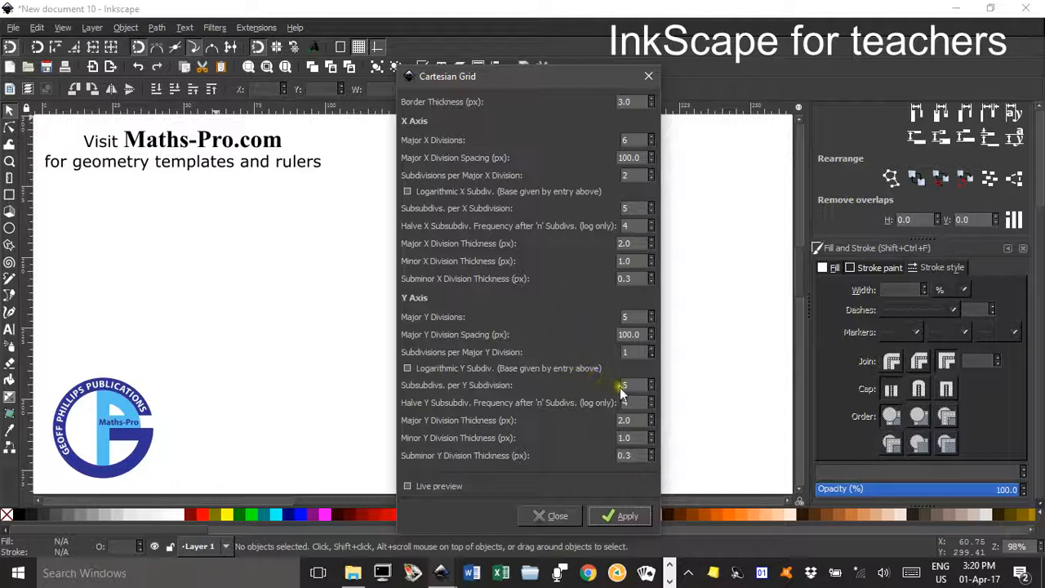
mouse_move(612, 502)
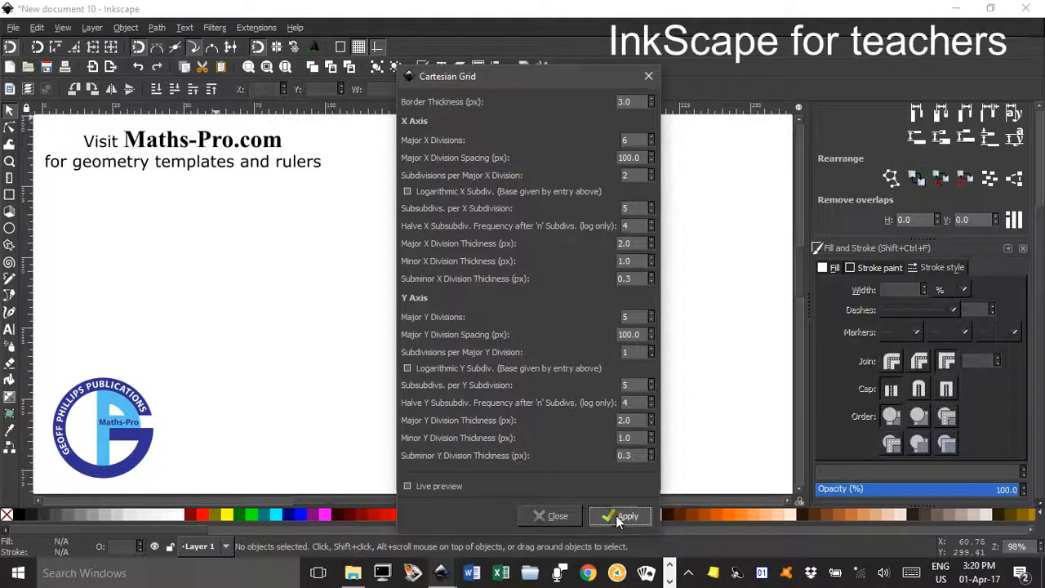
click(627, 515)
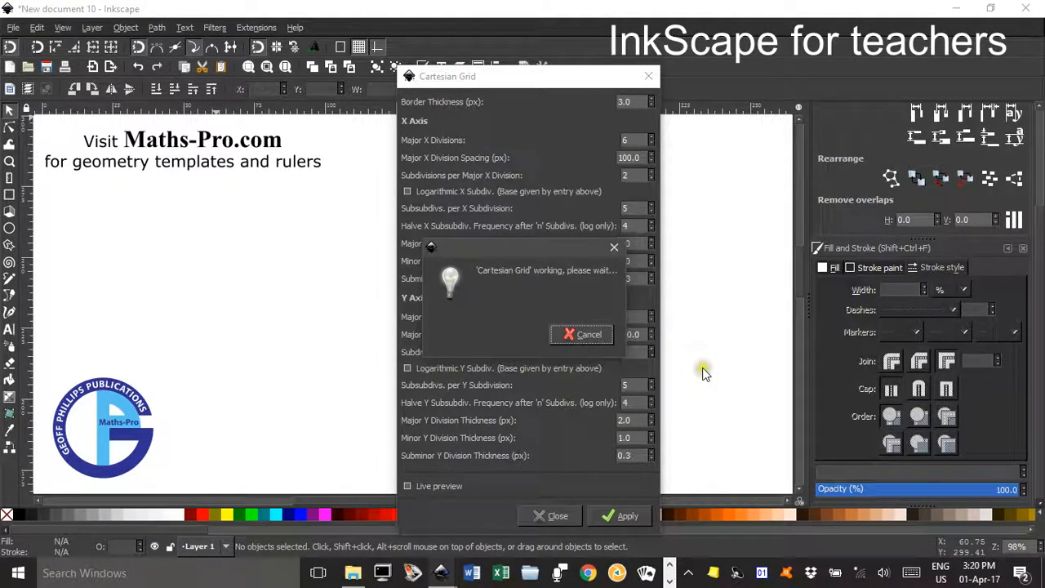
click(627, 515)
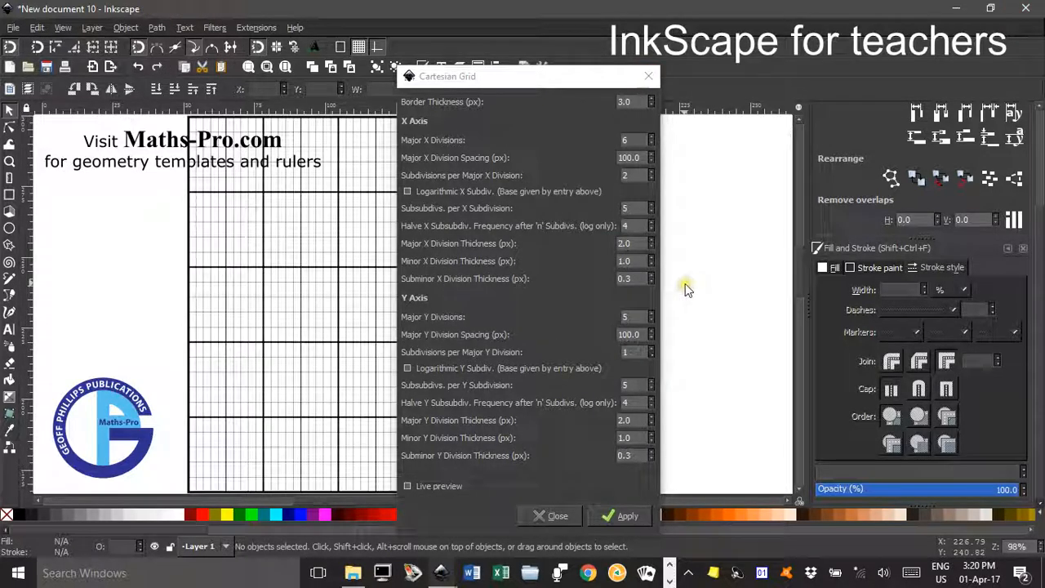
mouse_move(394, 378)
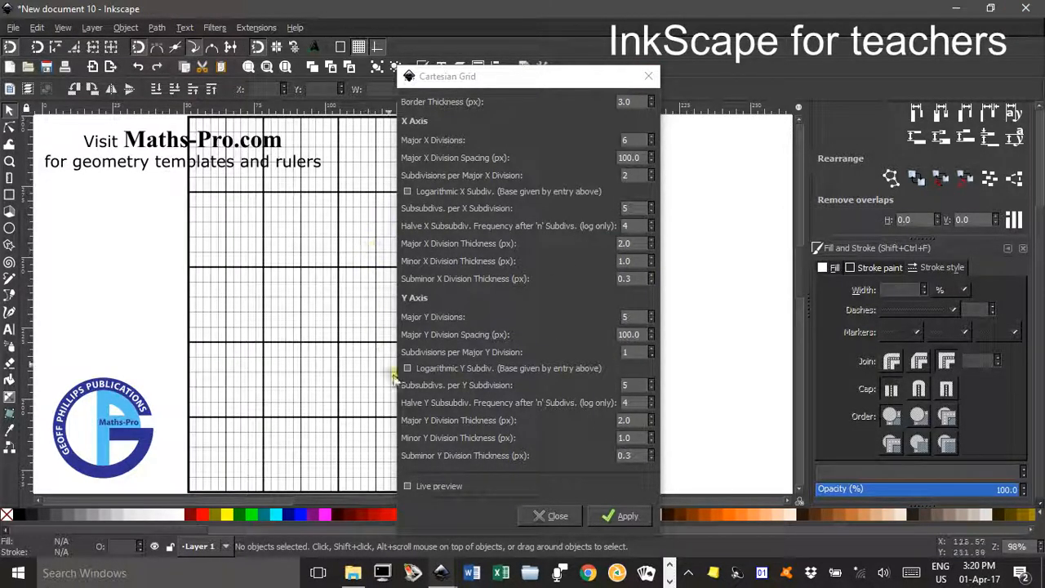
click(558, 515)
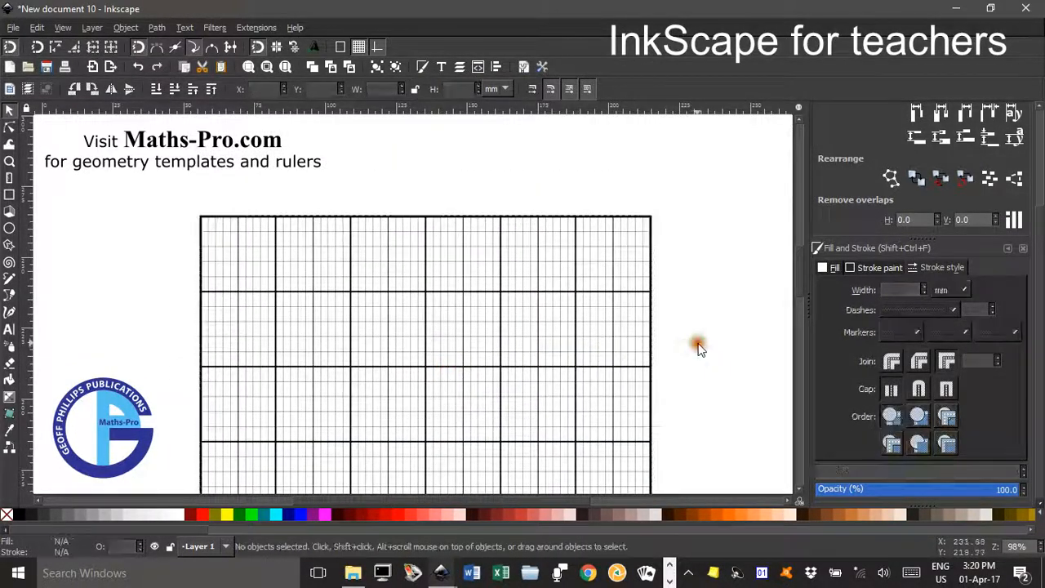
mouse_move(698, 352)
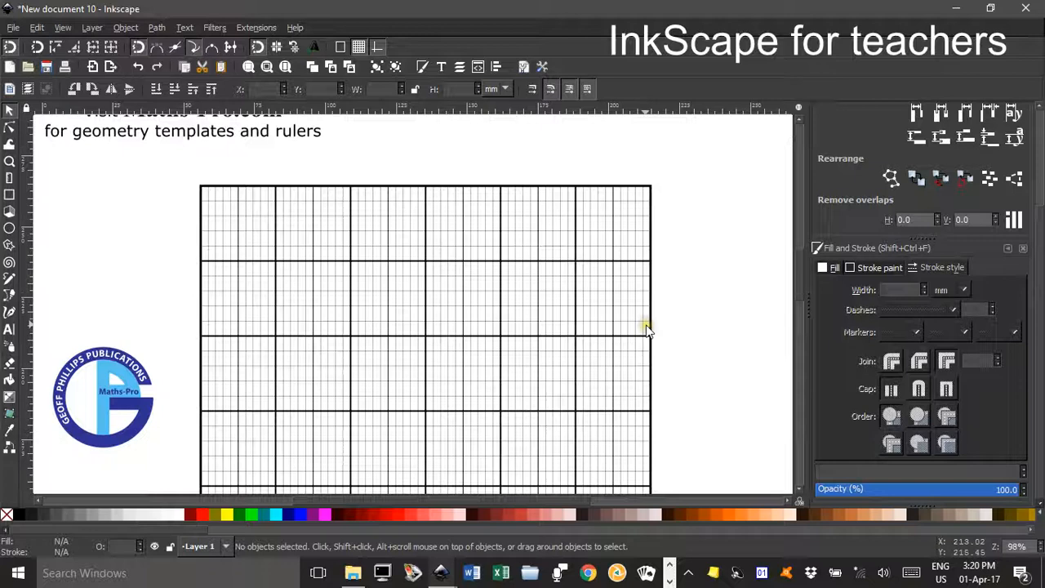
mouse_move(690, 318)
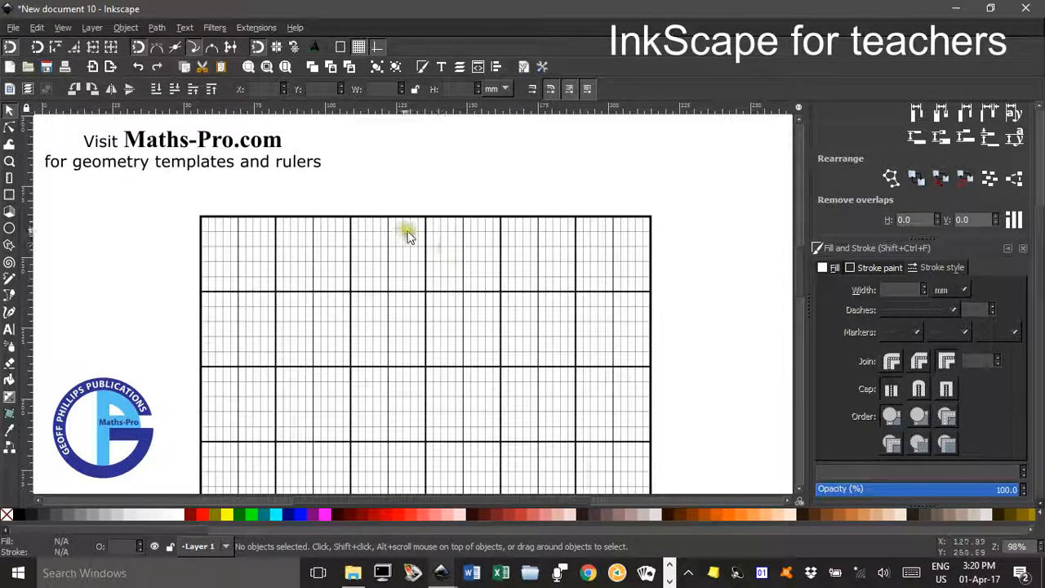
mouse_move(407, 239)
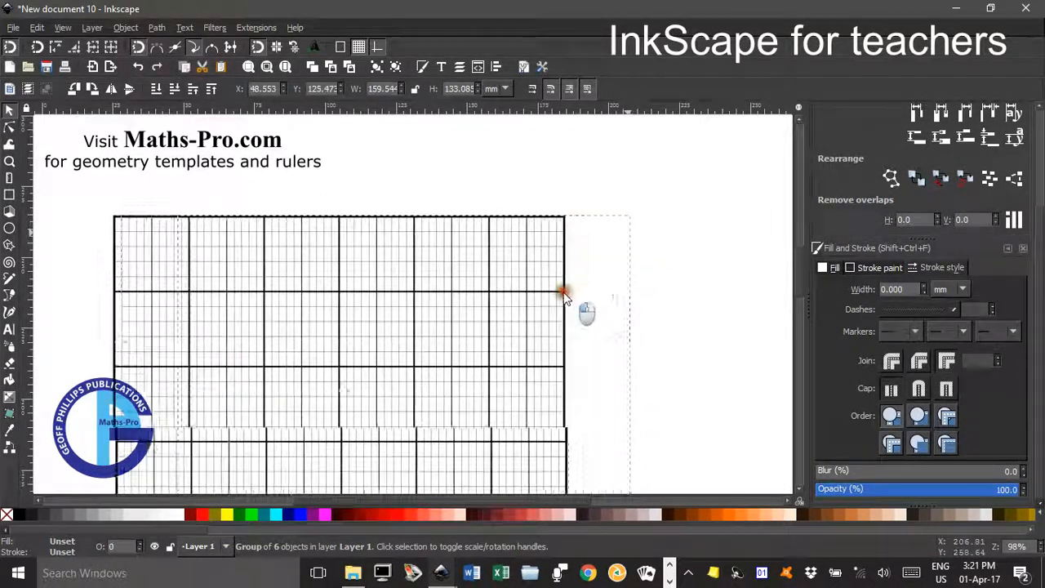
Scale the Cartesian grid down and park it at the page's top left under the heading.
drag(564, 294, 633, 265)
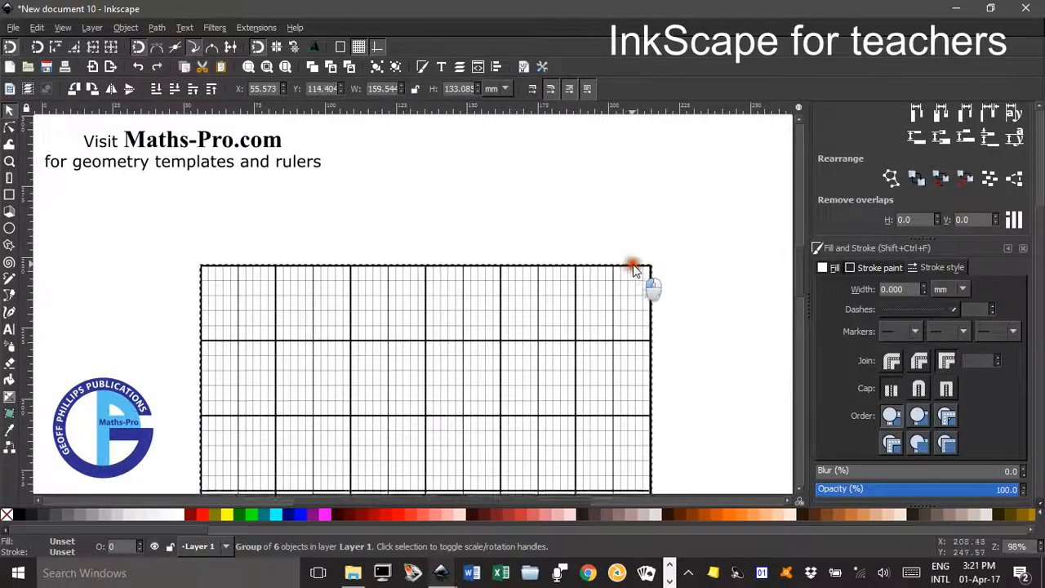
drag(633, 266, 608, 216)
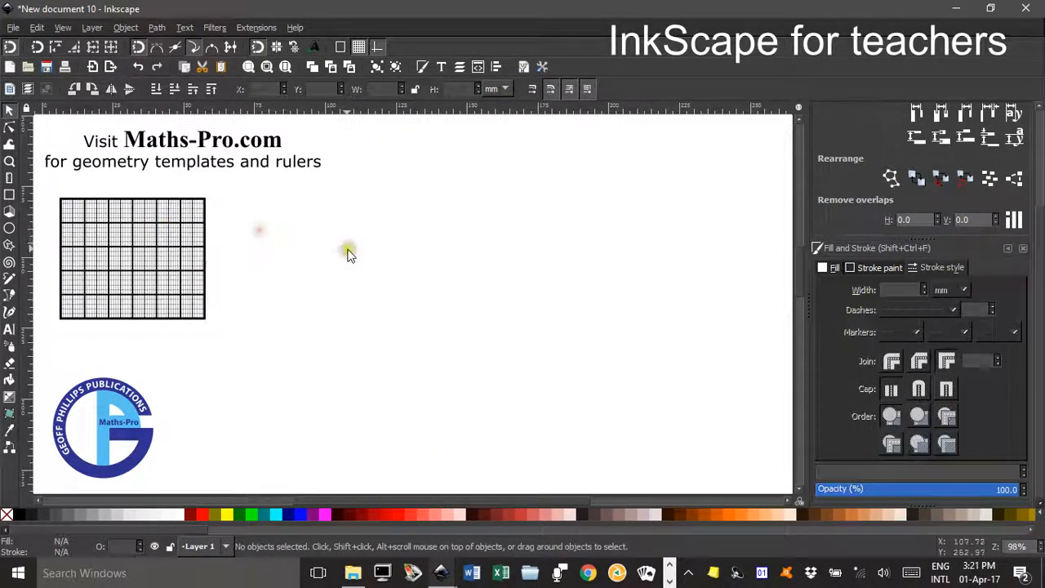
mouse_move(86, 208)
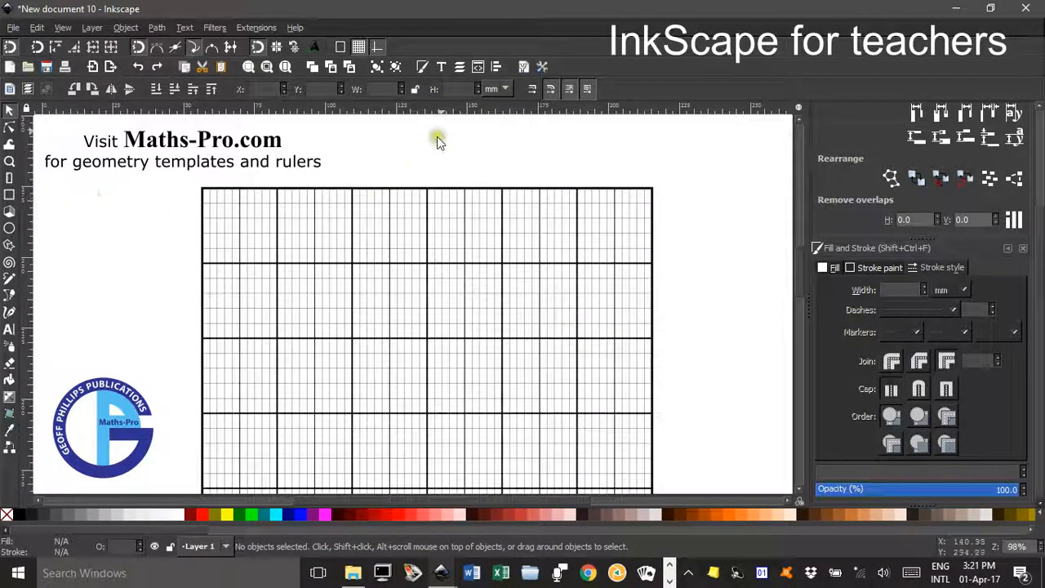
mouse_move(25, 111)
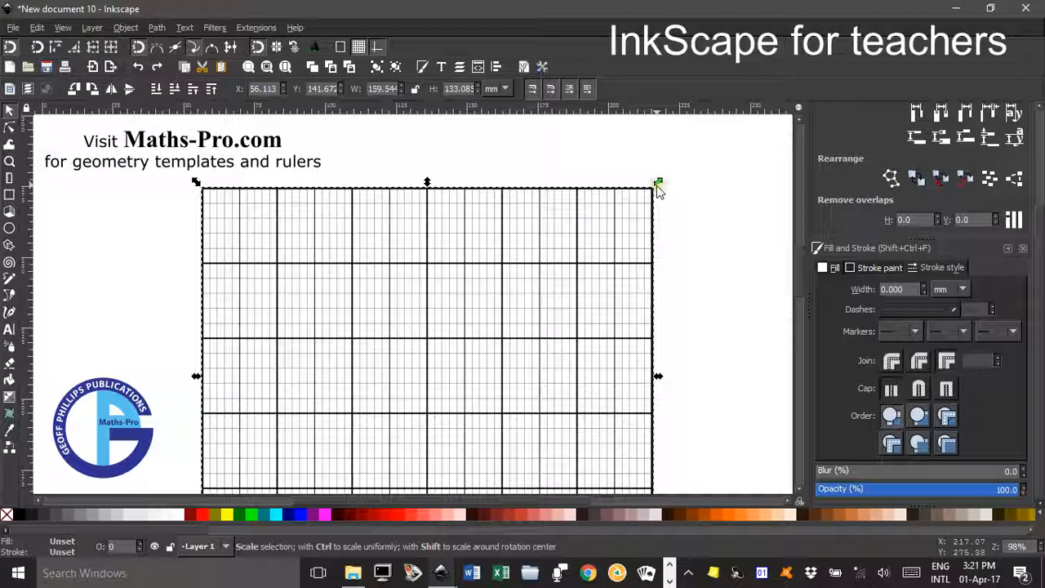
Scale the Cartesian grid smaller again and move it to the top left beneath the heading.
drag(659, 181, 466, 331)
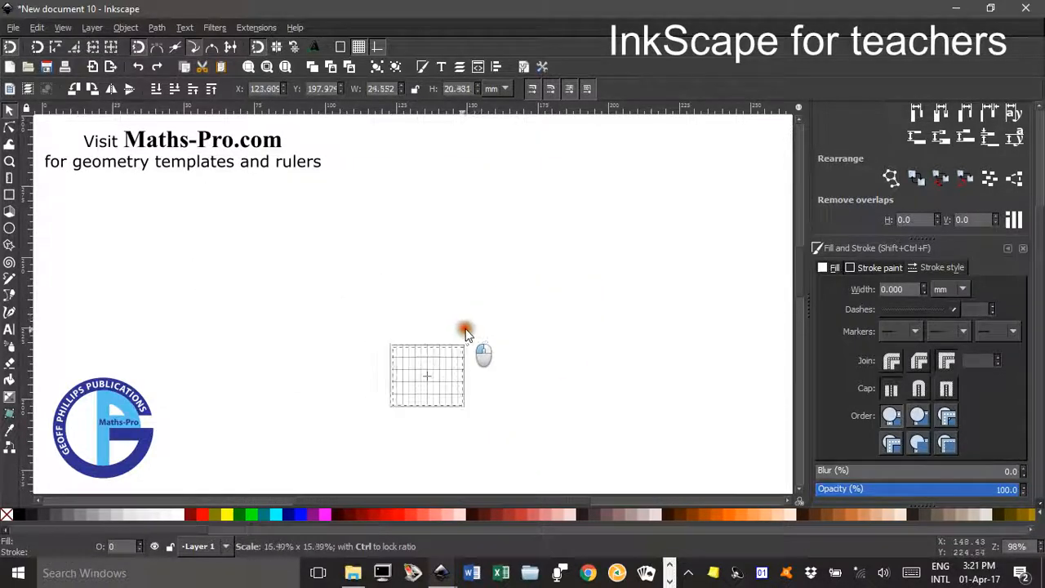
drag(426, 376, 120, 235)
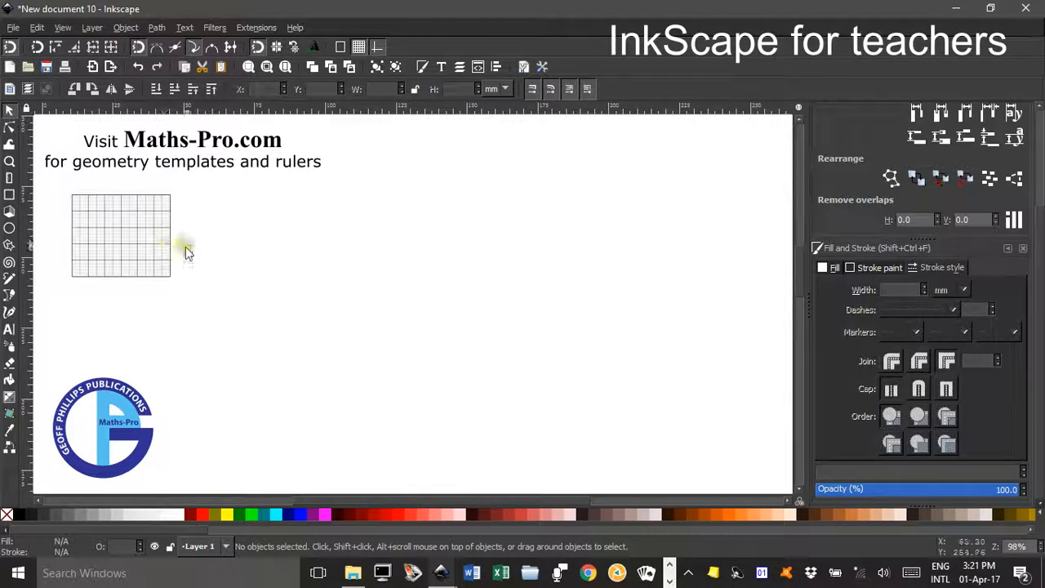
mouse_move(151, 223)
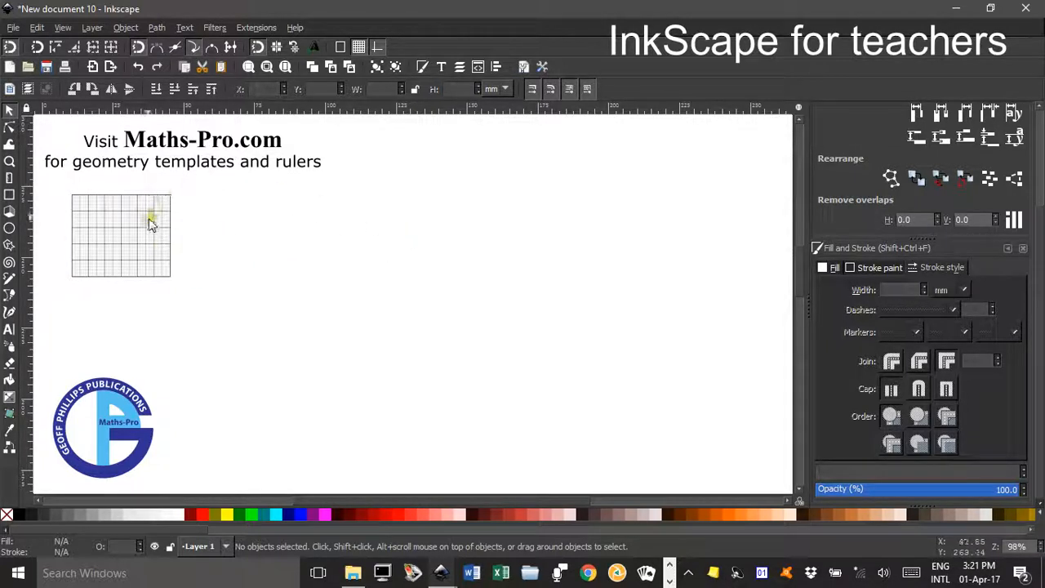
mouse_move(255, 27)
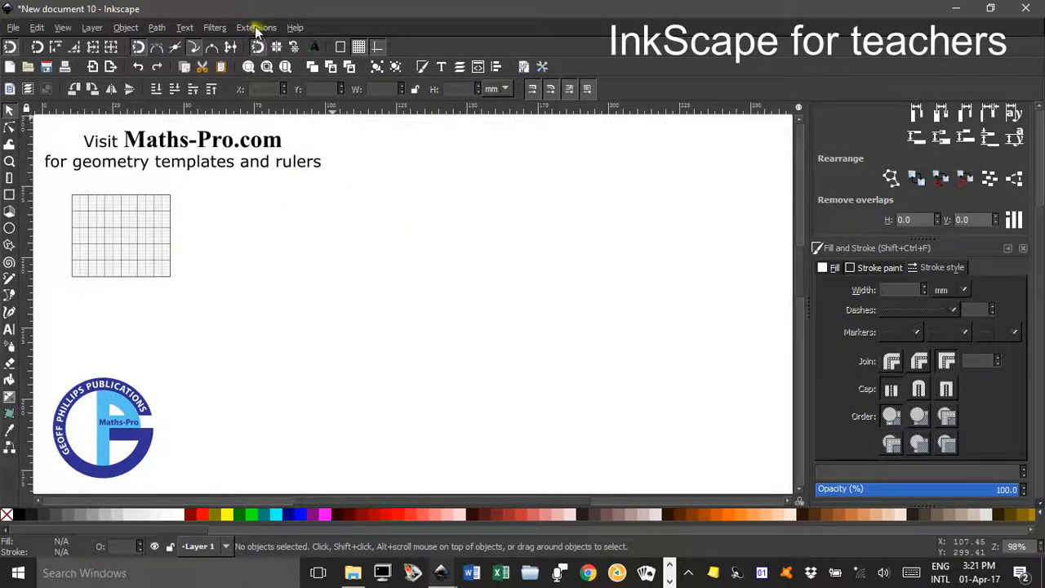
Render a plain square Grid with live preview enabled.
click(256, 27)
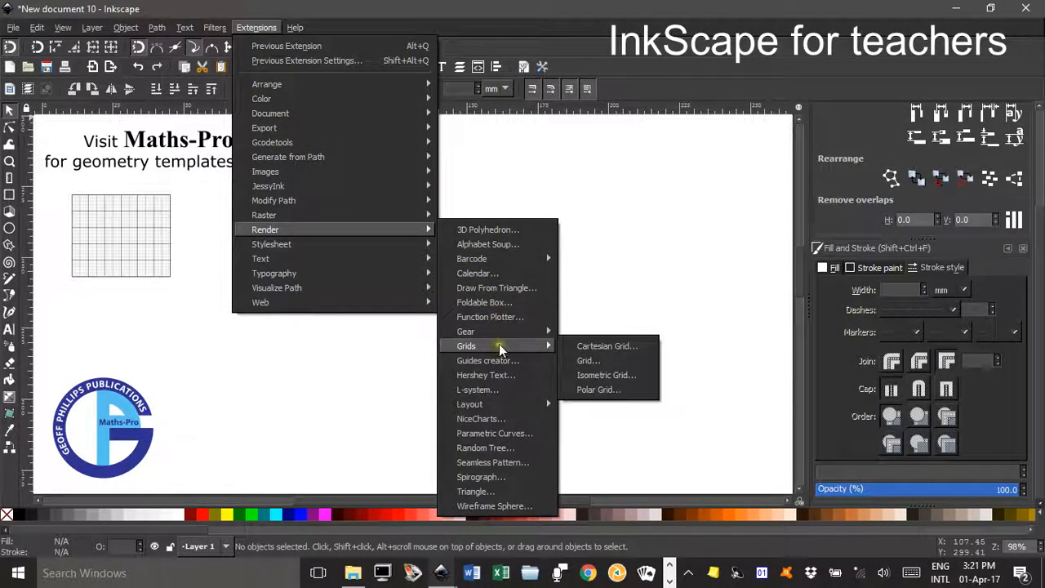
click(588, 361)
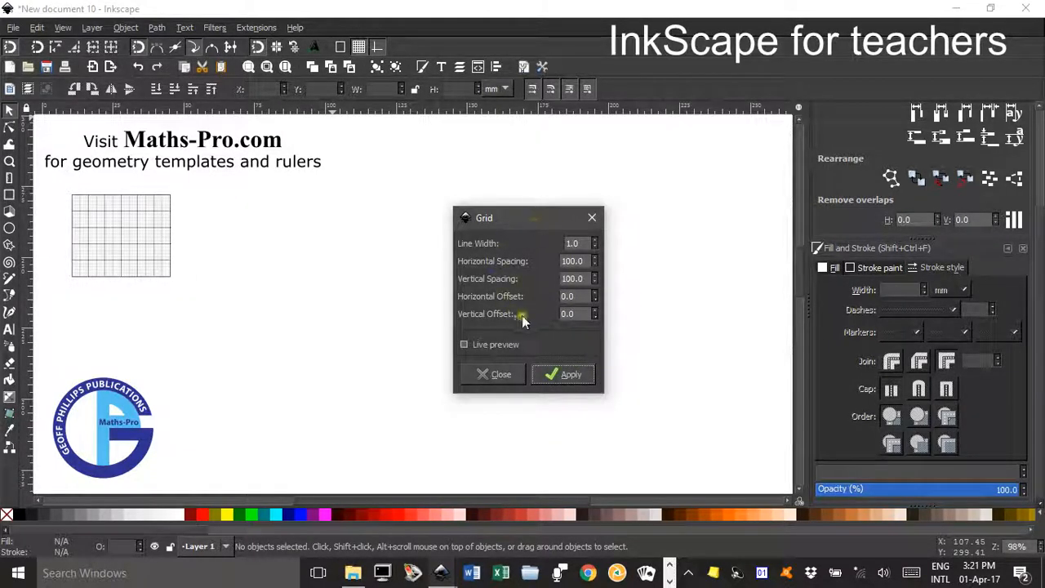
click(570, 374)
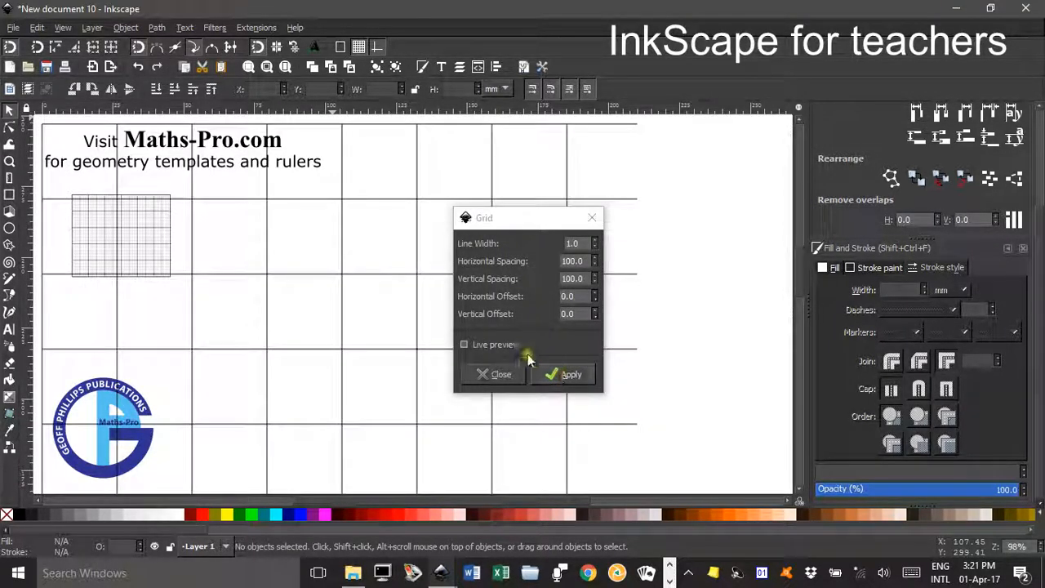
click(494, 374)
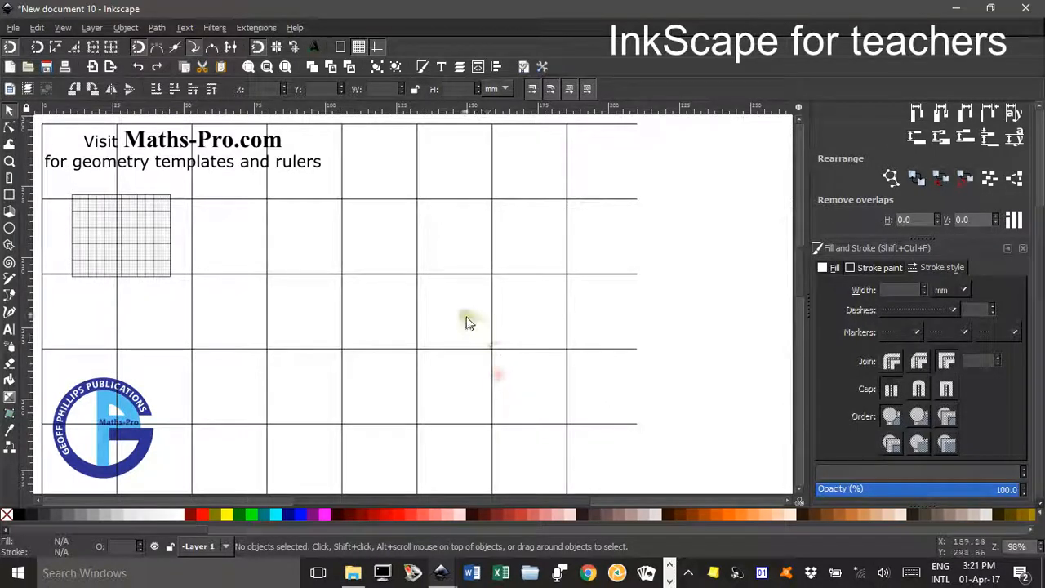
Scale the new plain grid into a tall rectangle near the page centre and zoom in on it.
click(469, 319)
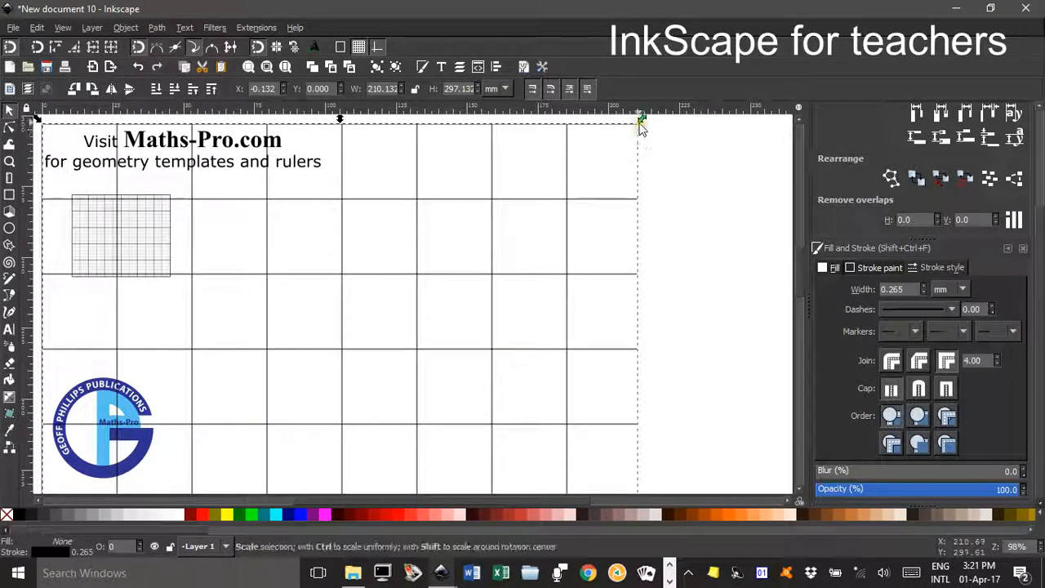
click(416, 373)
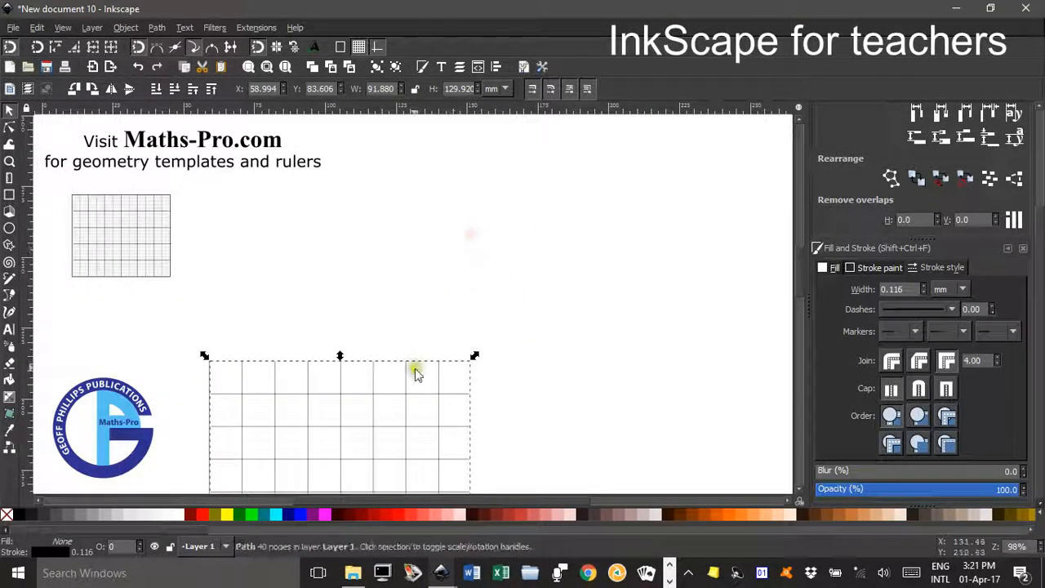
drag(417, 374, 535, 160)
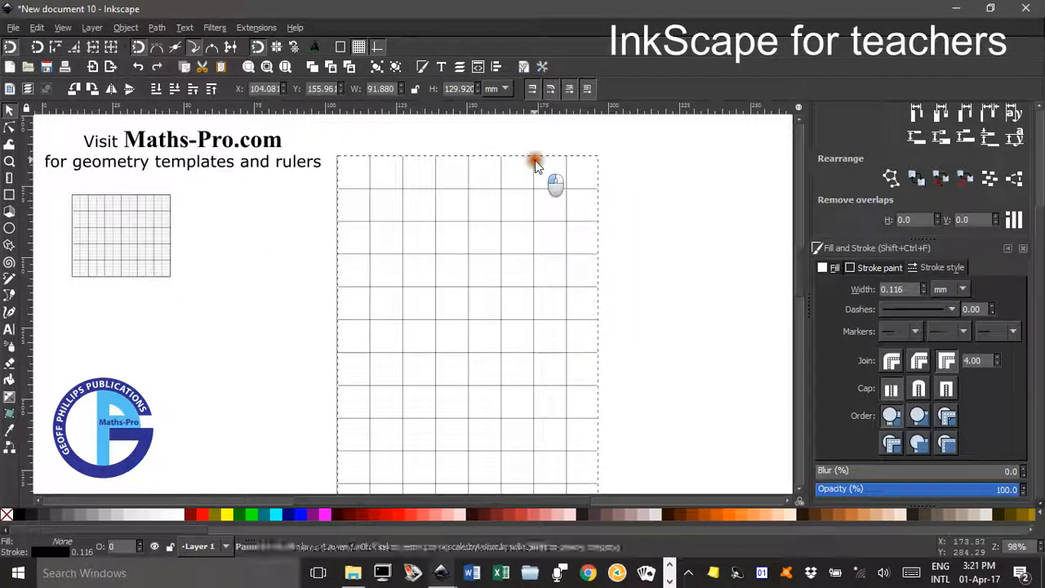
drag(535, 160, 572, 188)
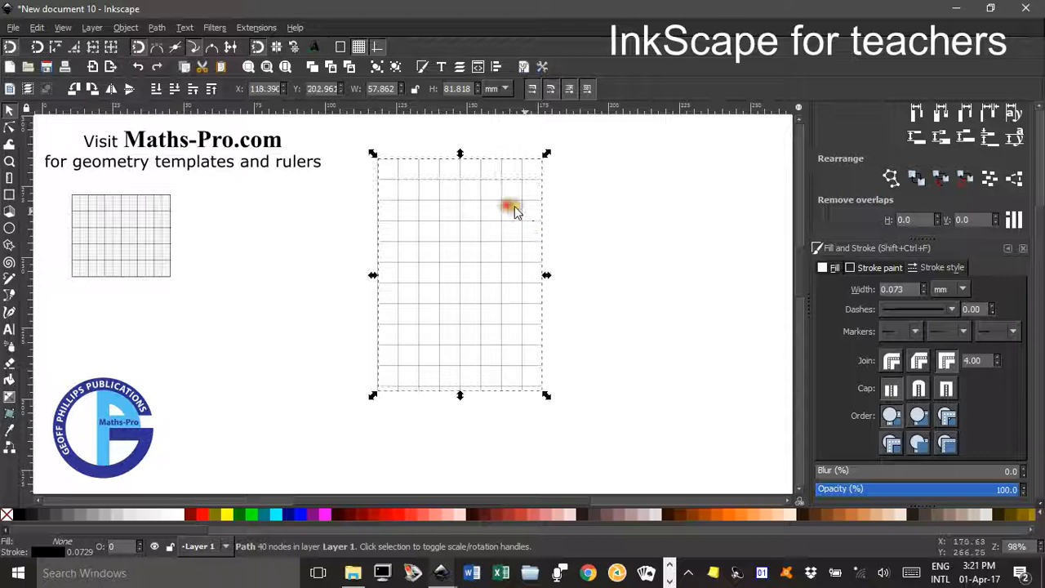
click(547, 272)
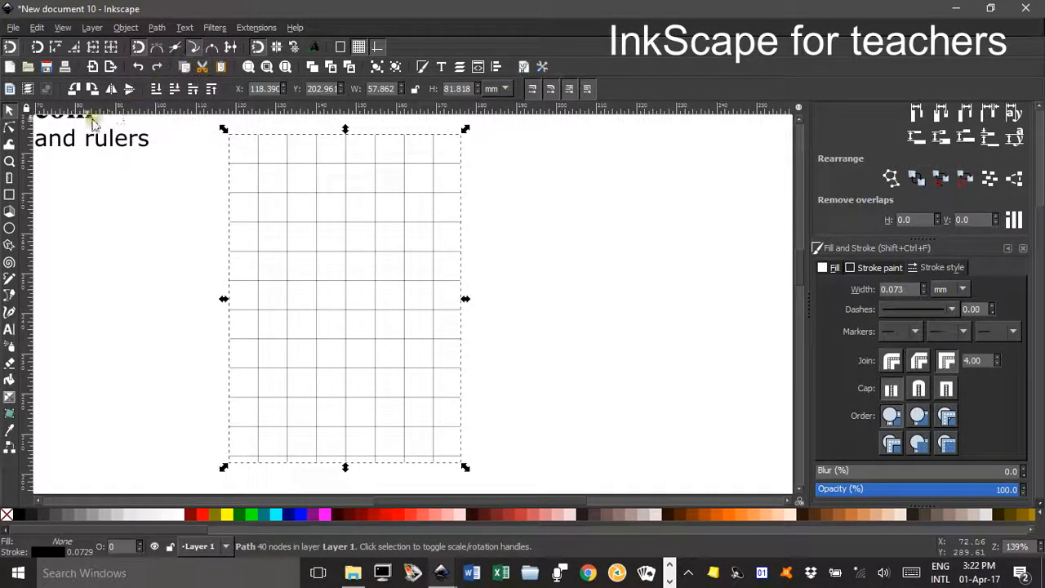
click(10, 126)
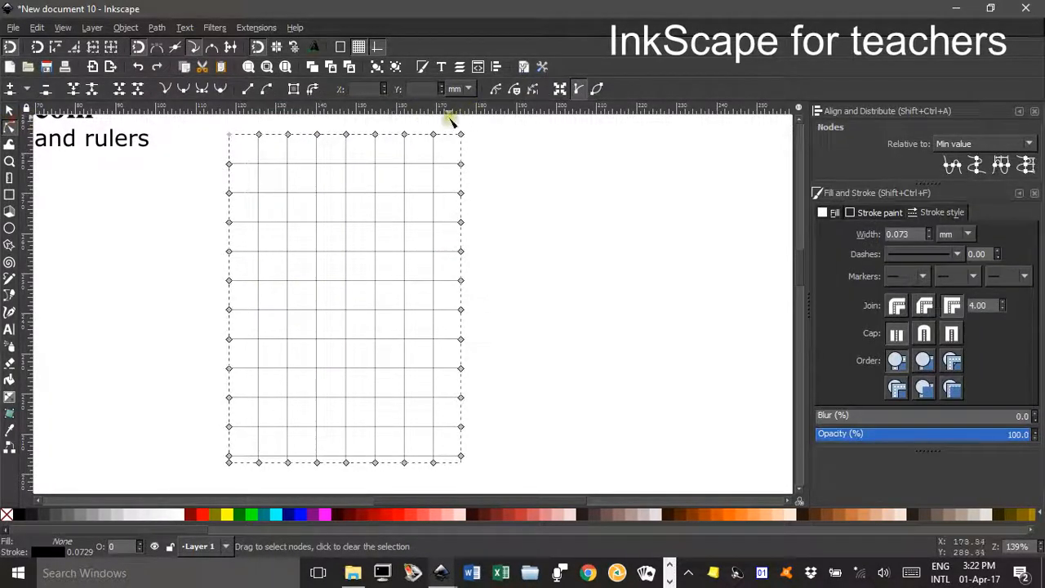
Drag the plain grid's right-edge nodes inward onto the adjacent vertical line for even columns.
drag(449, 118, 482, 478)
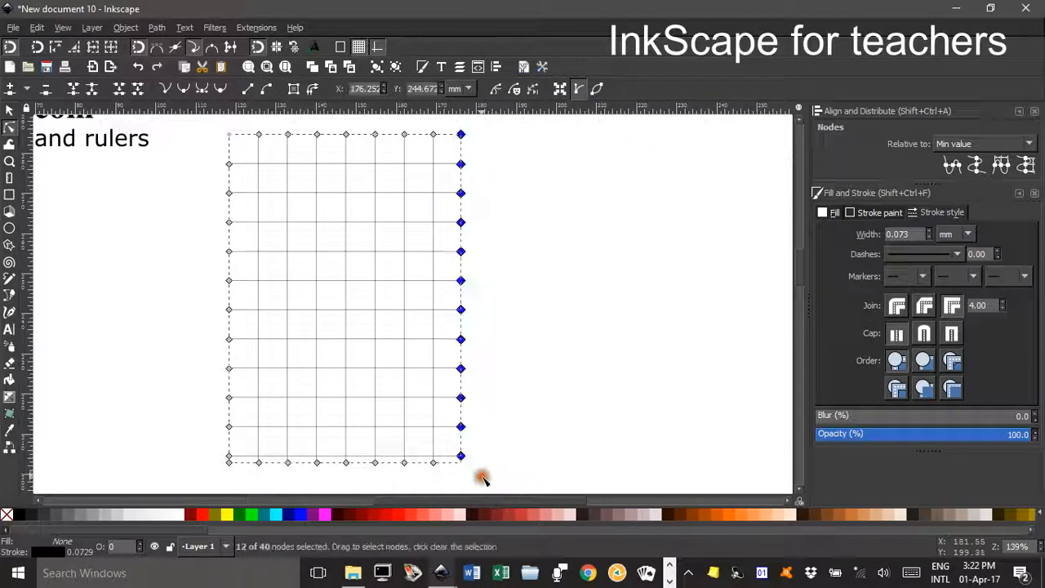
drag(460, 281, 447, 281)
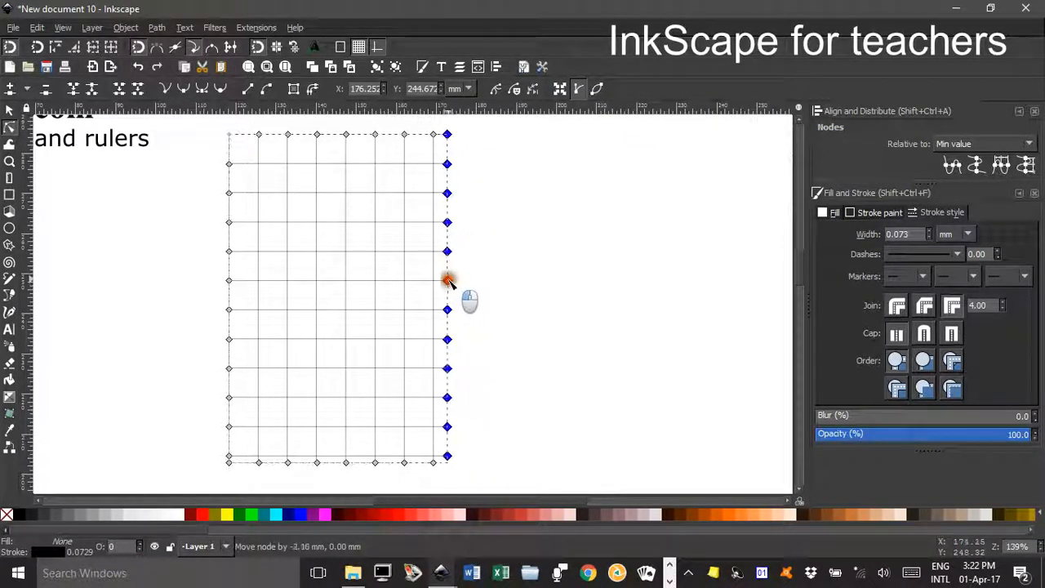
drag(447, 282, 433, 282)
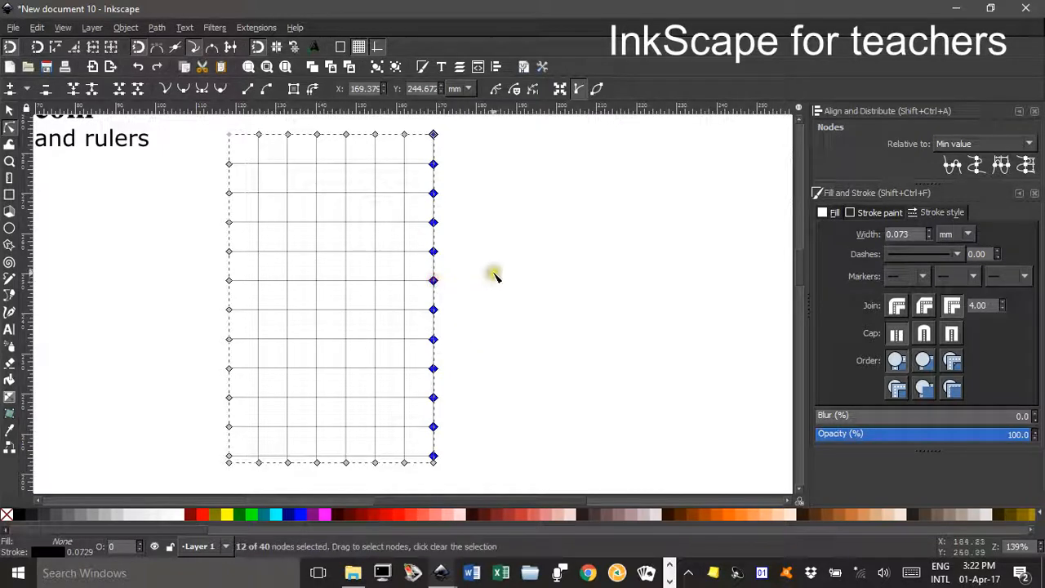
click(139, 200)
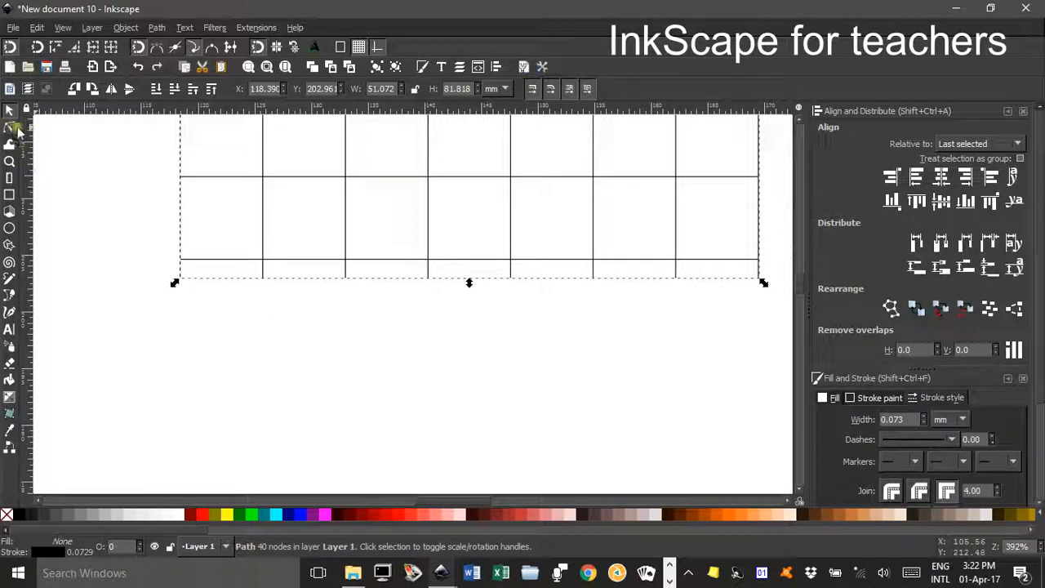
Pull the plain grid's bottom nodes up onto the last full horizontal line.
click(11, 128)
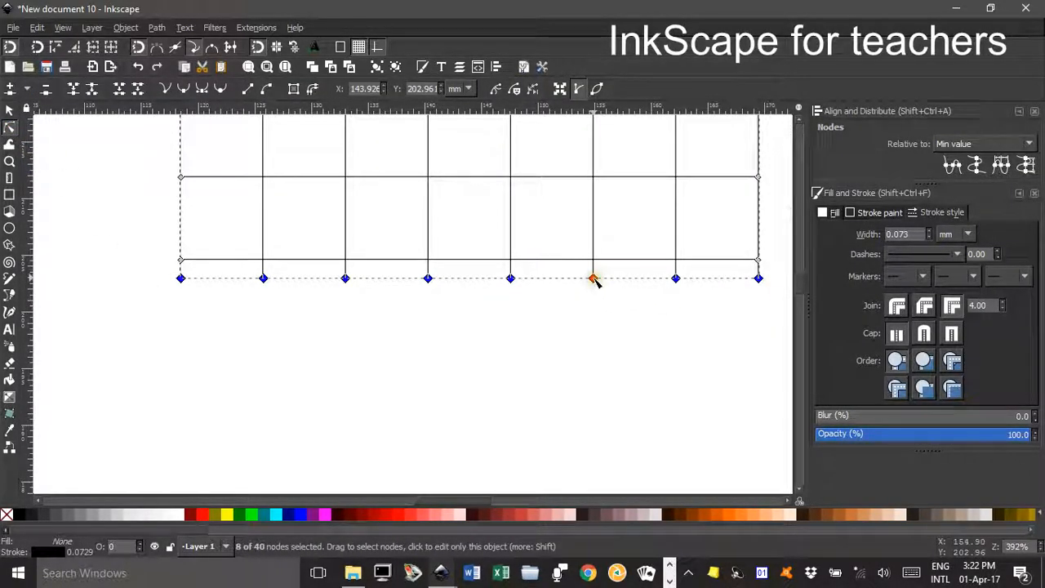
drag(592, 278, 596, 260)
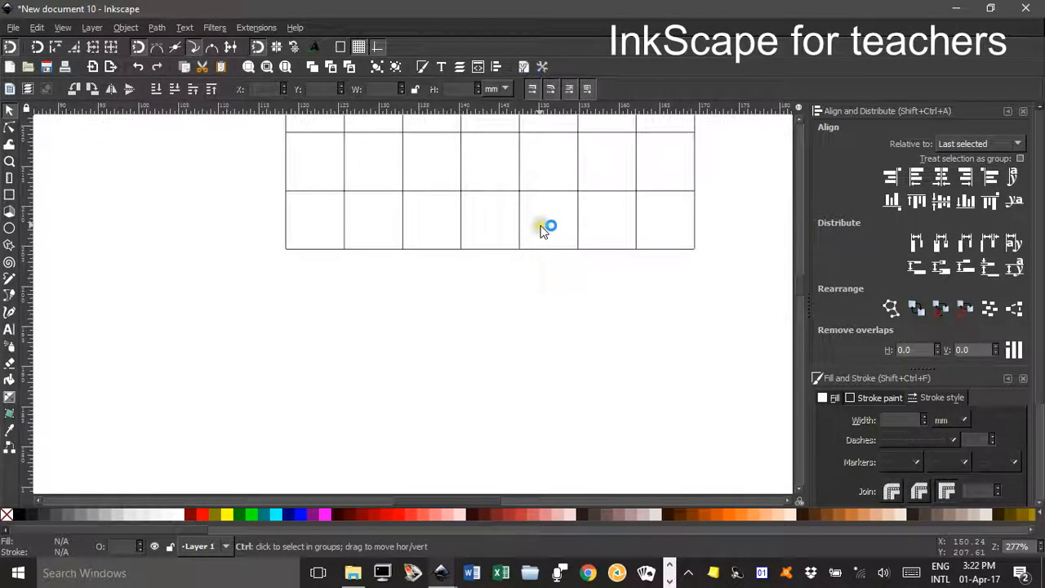
scroll(down, 3)
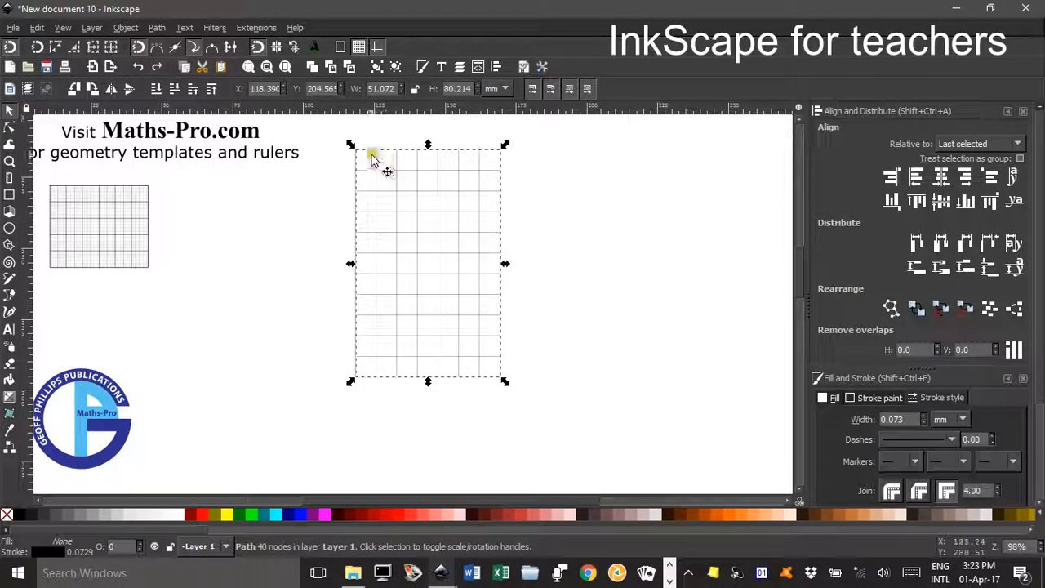
Position the trimmed plain grid beside the small Cartesian grid and deselect it.
drag(428, 146, 428, 183)
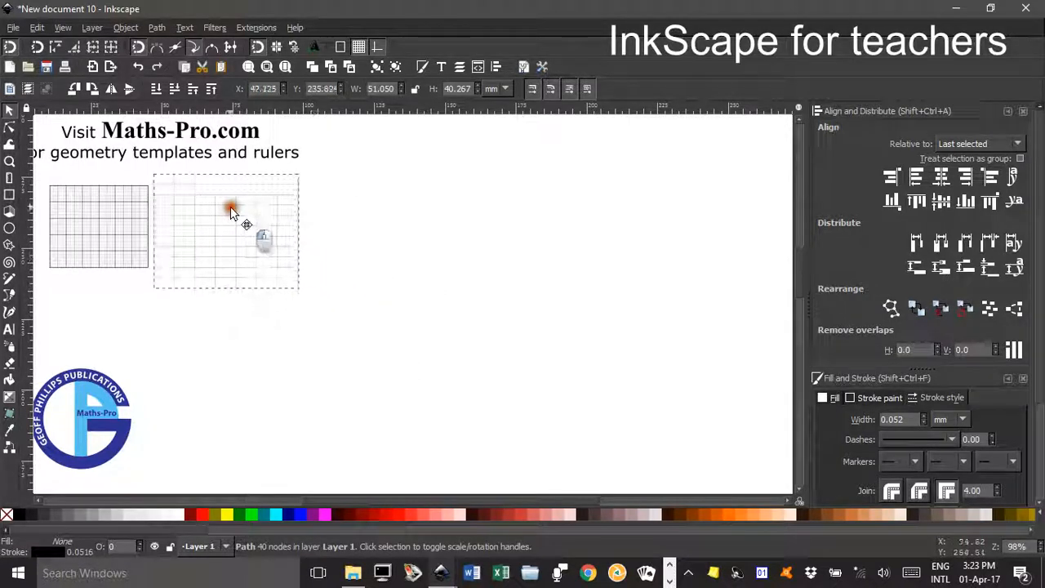
click(408, 253)
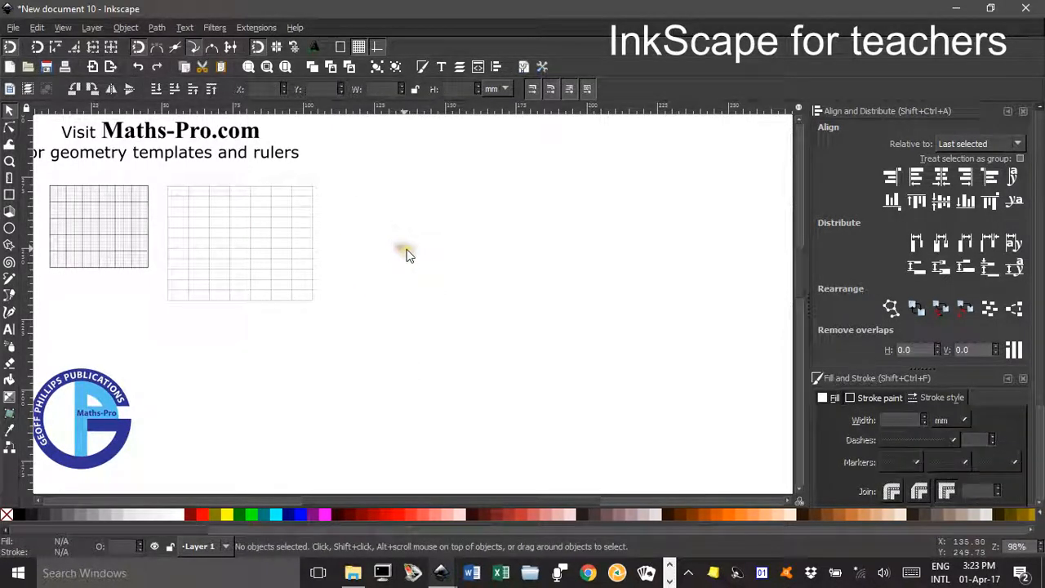
mouse_move(256, 27)
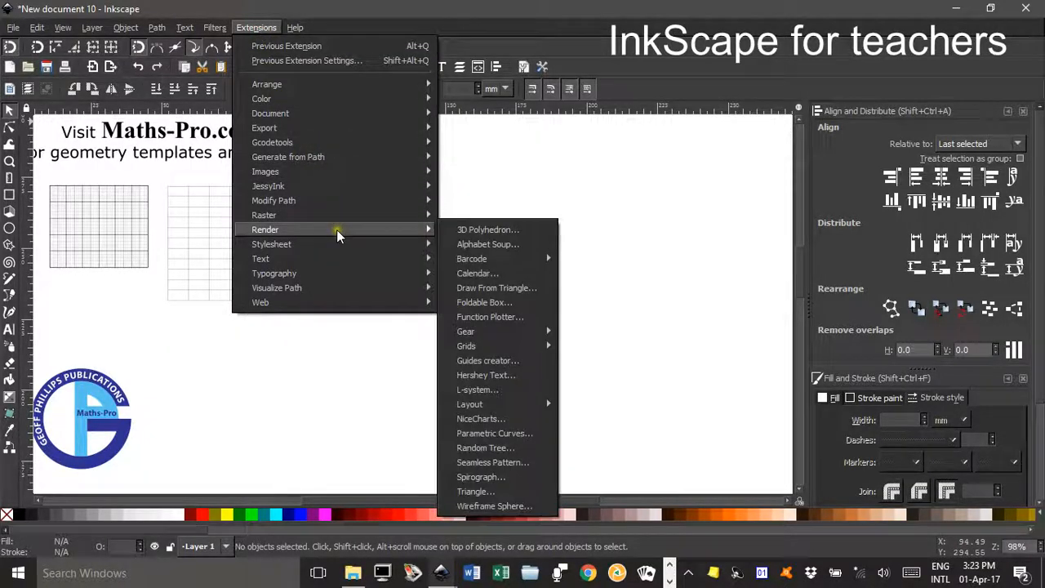
mouse_move(478, 272)
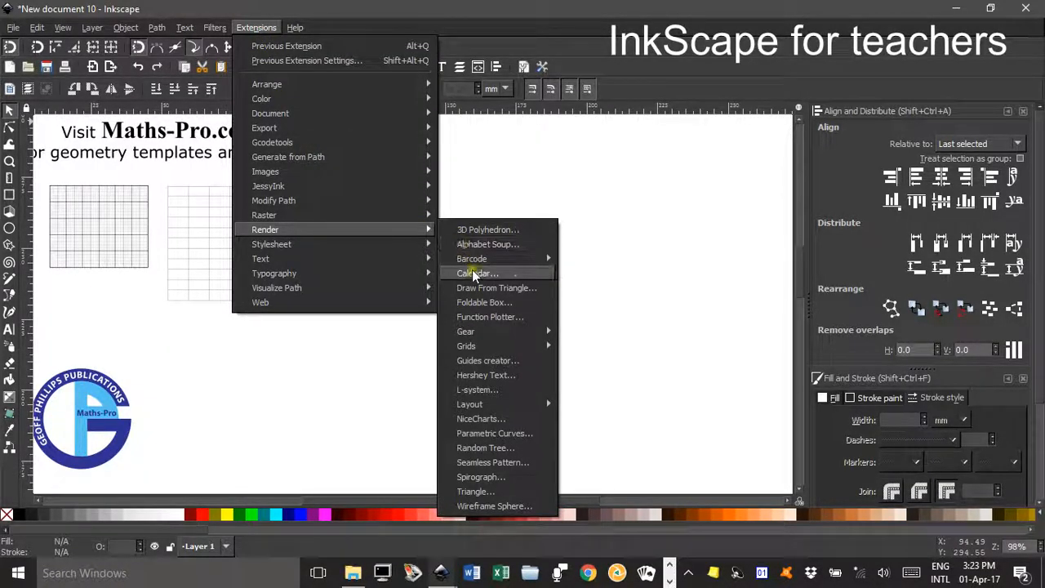
mouse_move(466, 345)
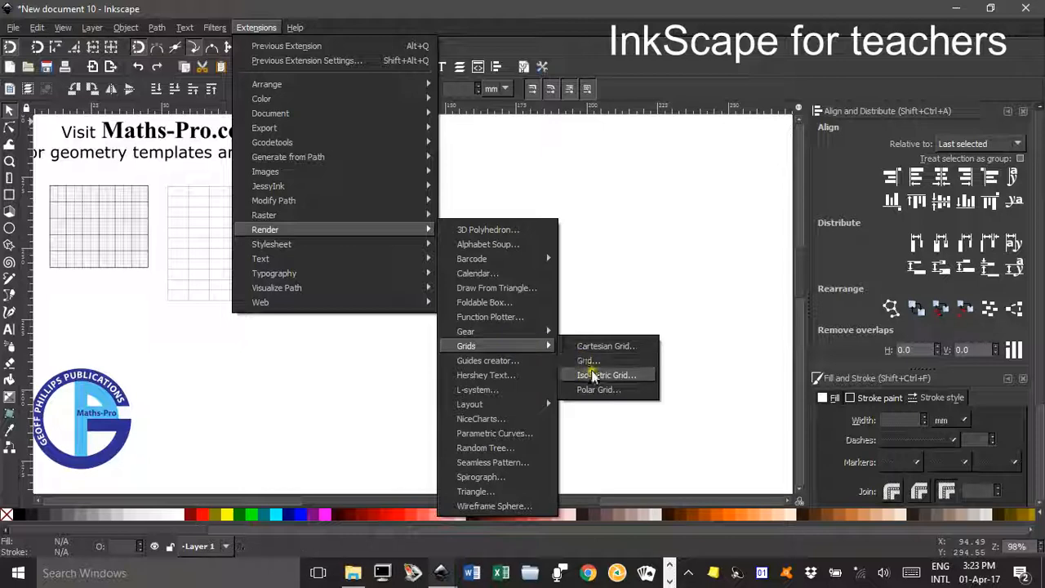
Render an Isometric Grid onto the page and close its dialog.
click(606, 375)
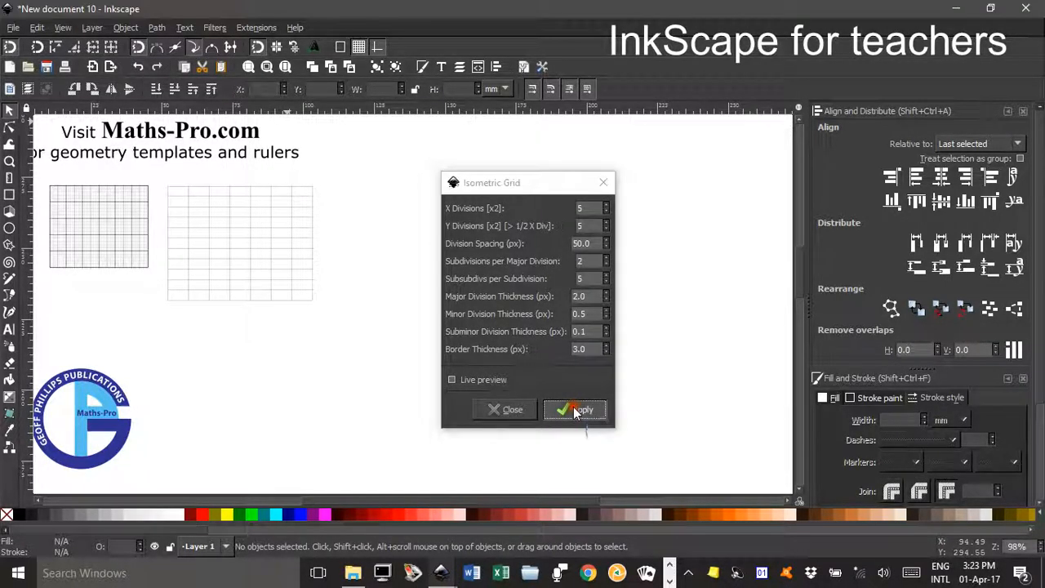
click(575, 409)
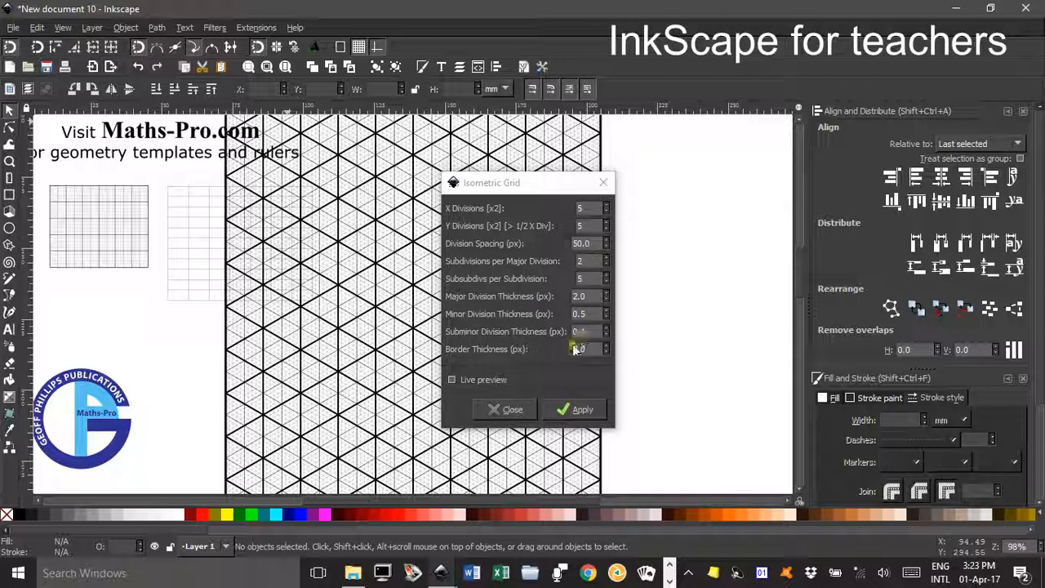
click(582, 409)
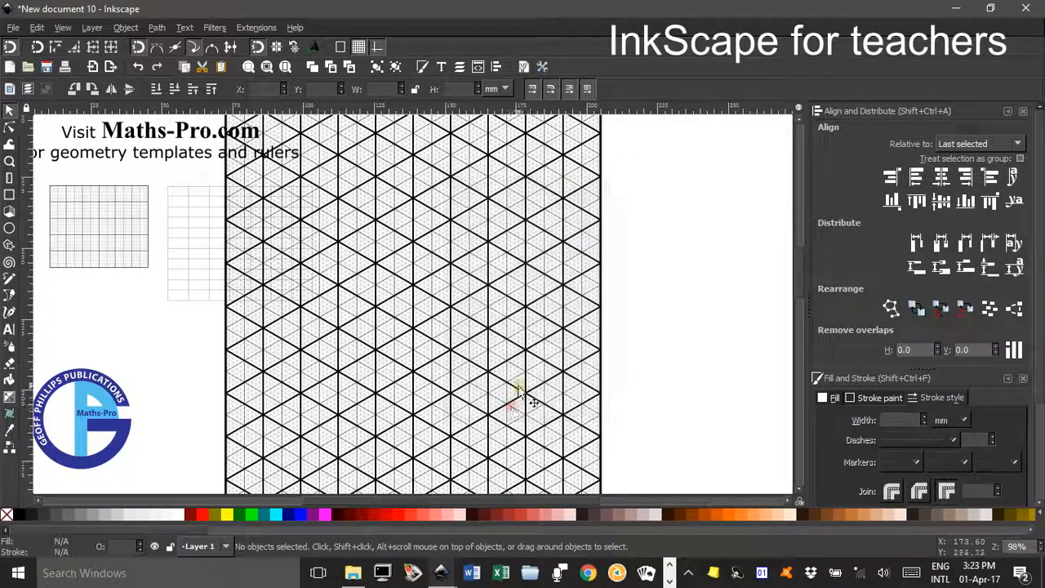
scroll(down, 3)
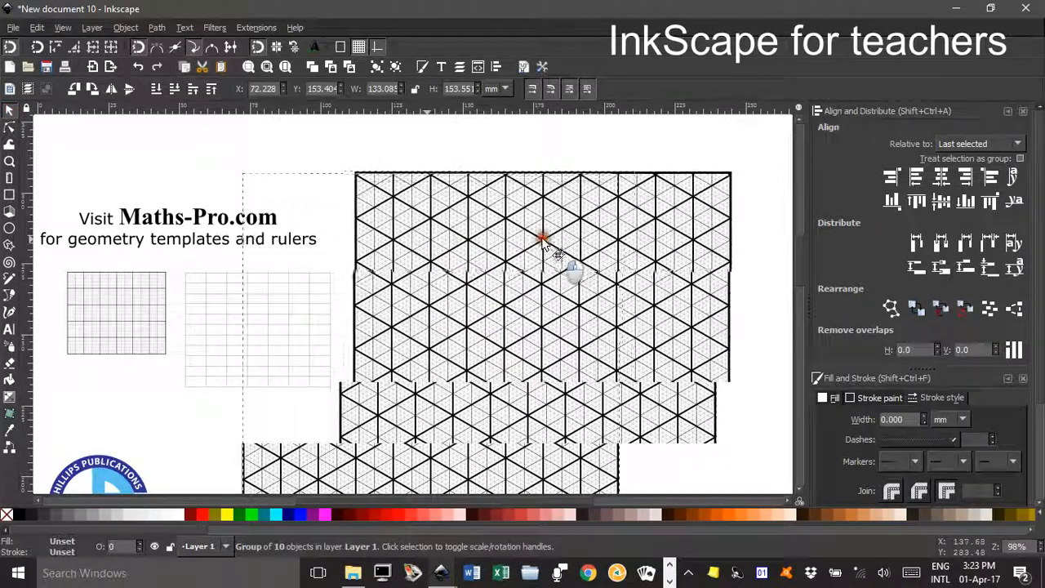
Scale the isometric grid down and place it below the two small grids beside the logo.
click(305, 162)
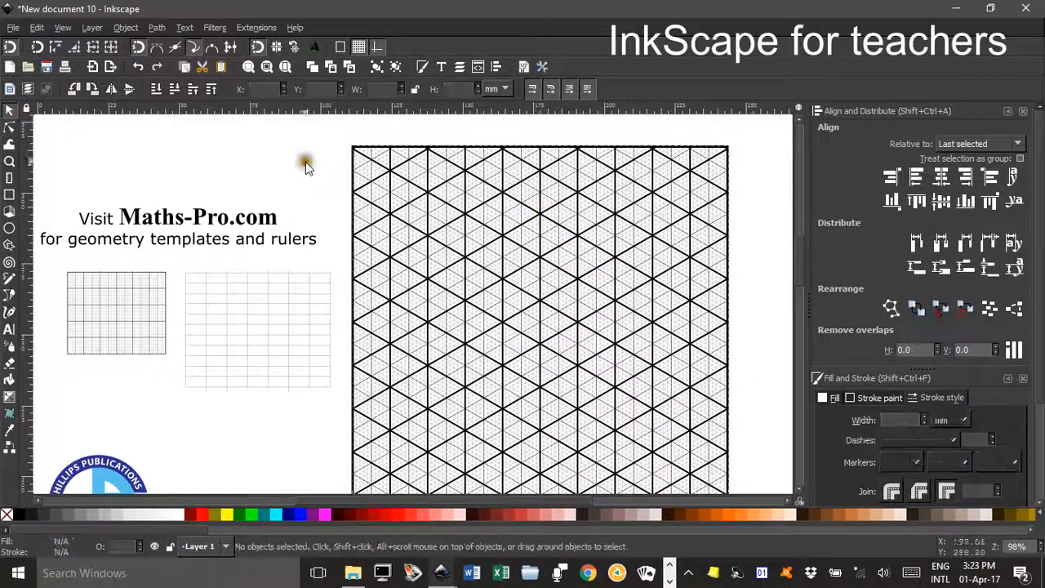
mouse_move(515, 294)
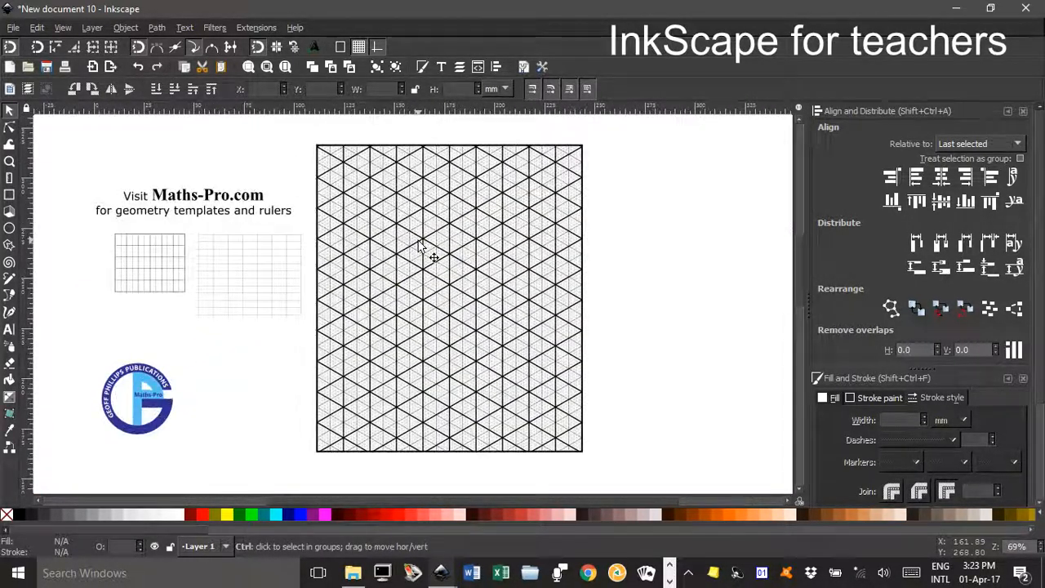
click(449, 298)
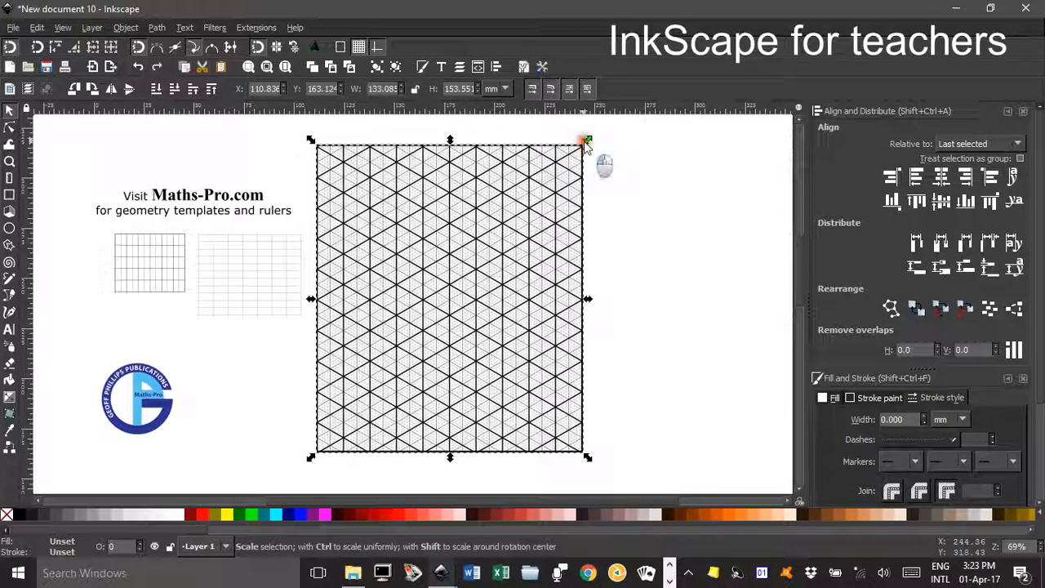
drag(586, 139, 475, 298)
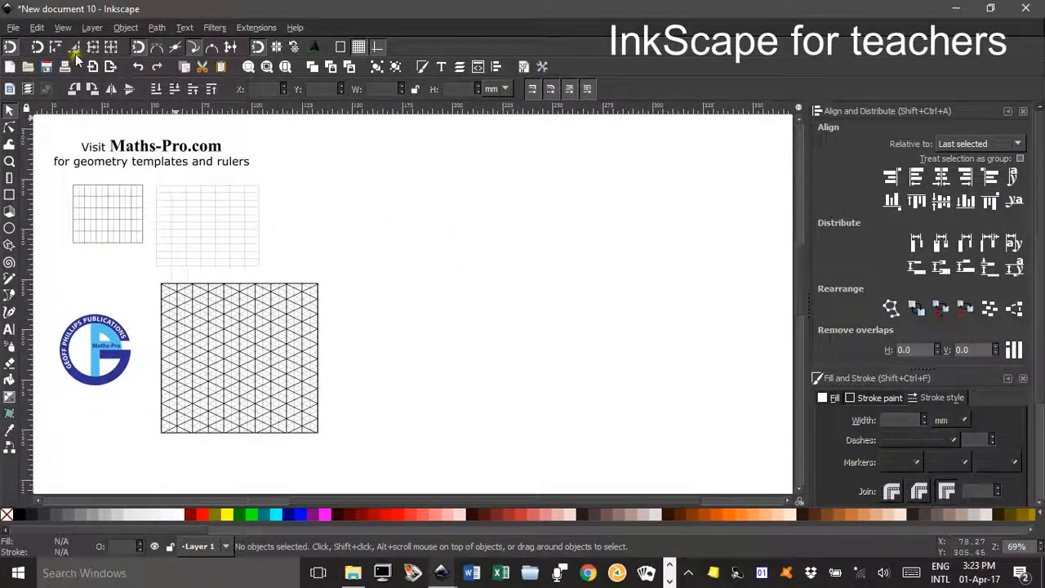
Run Extensions > Render > Grids > Polar Grid and apply it with default settings.
click(256, 27)
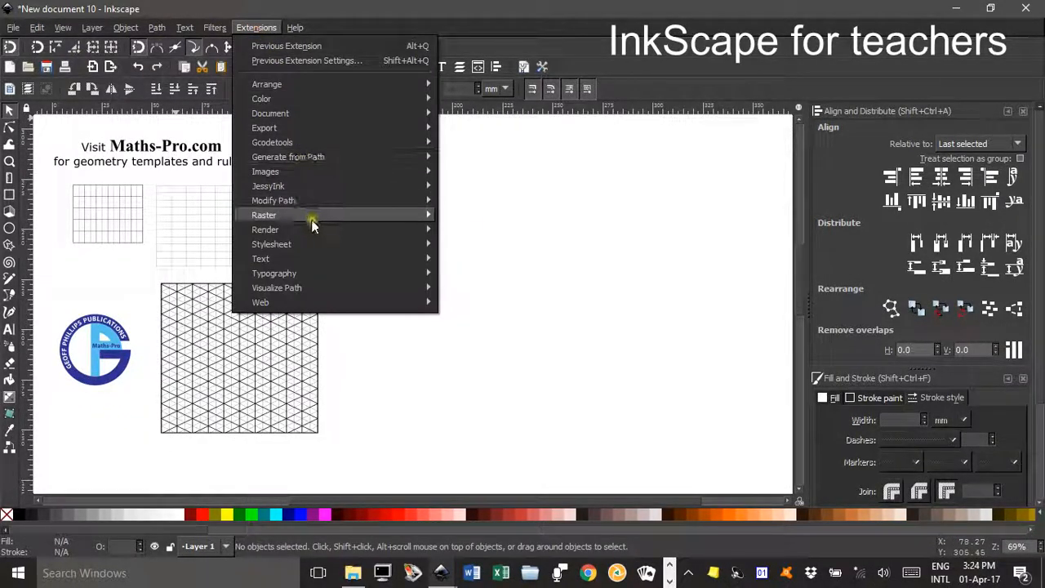
mouse_move(265, 230)
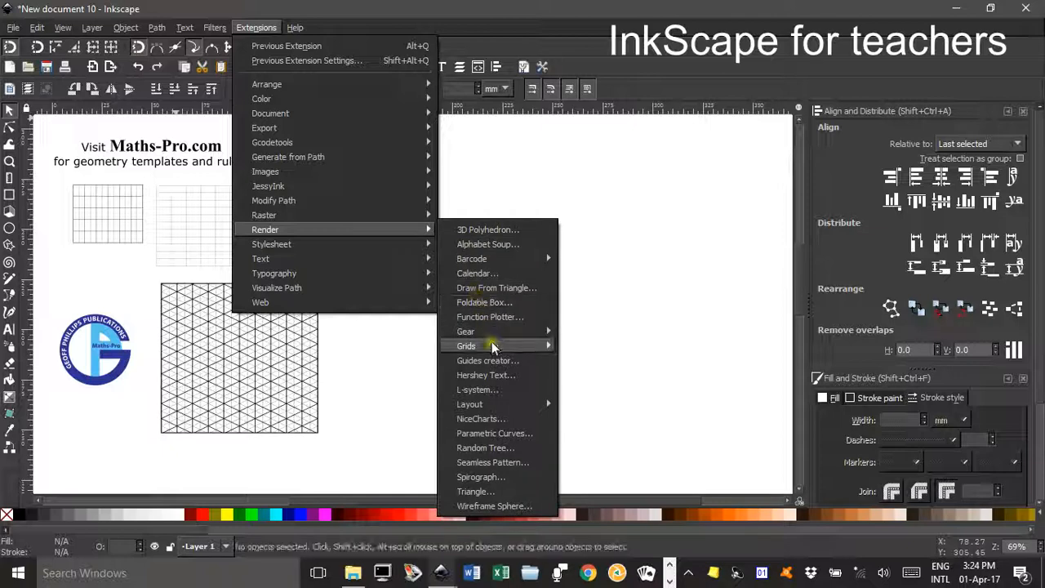
click(467, 345)
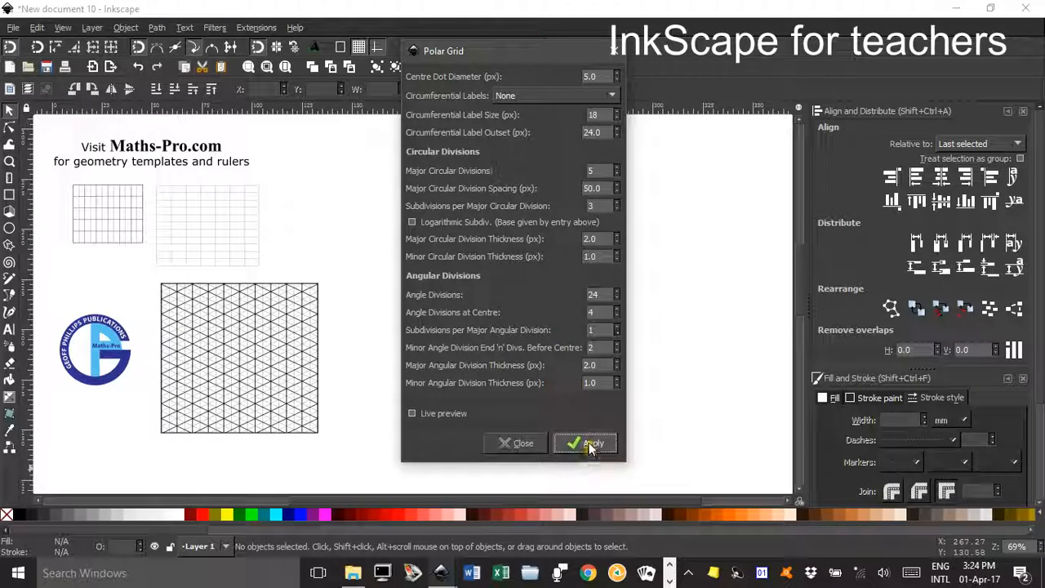
click(585, 442)
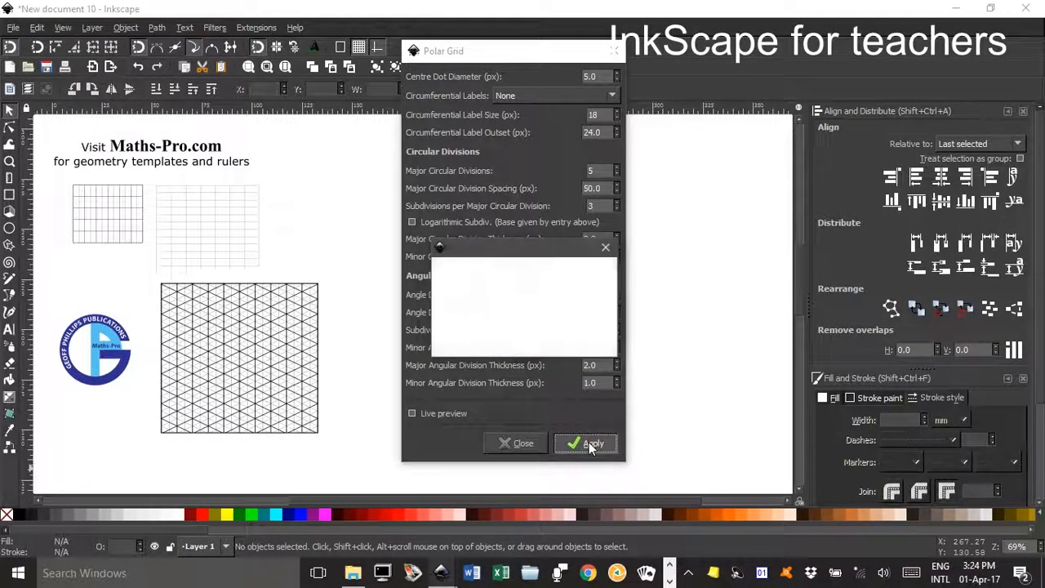
click(594, 443)
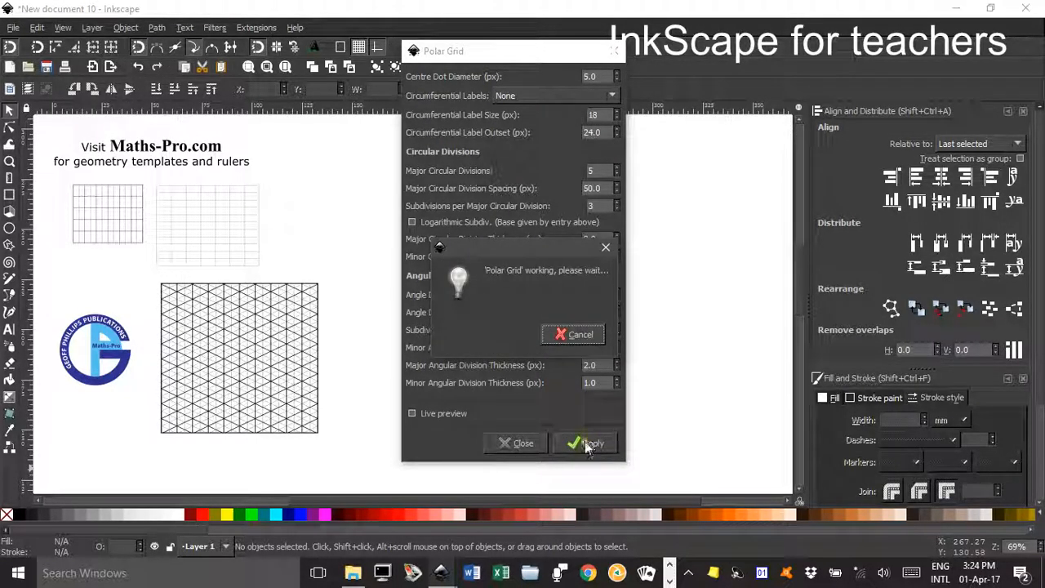
mouse_move(649, 347)
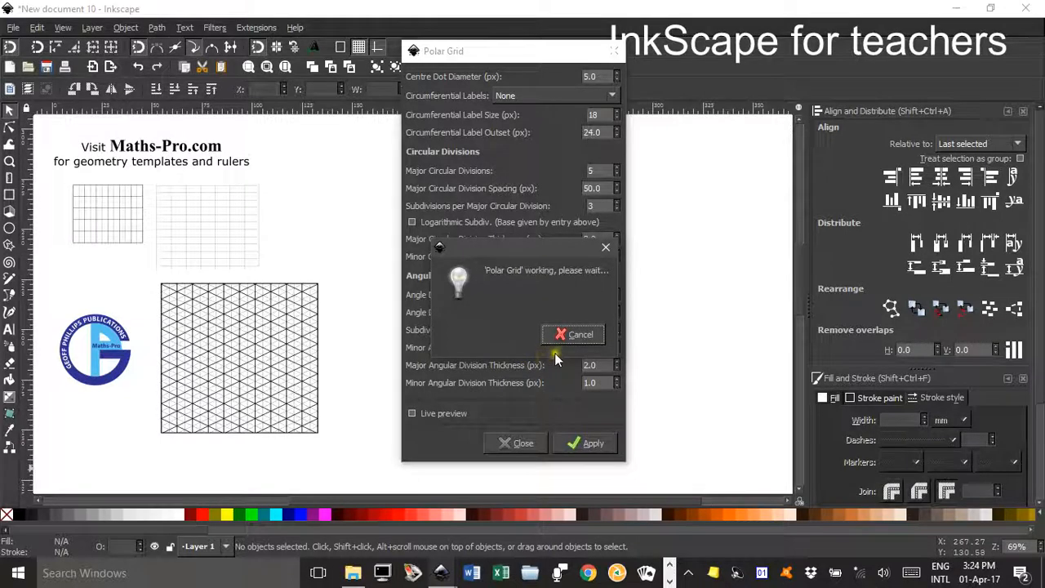
mouse_move(648, 328)
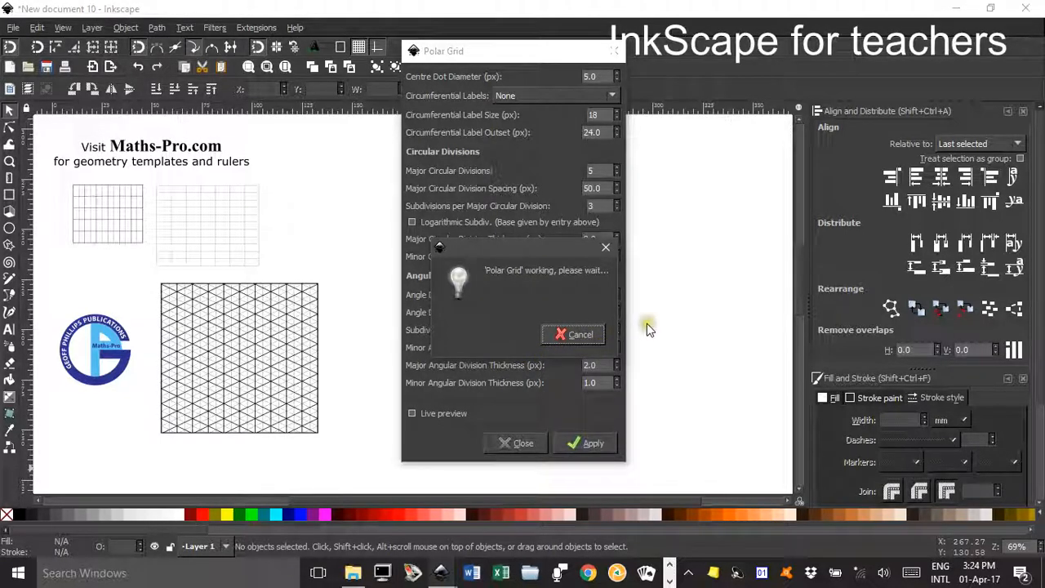
mouse_move(641, 333)
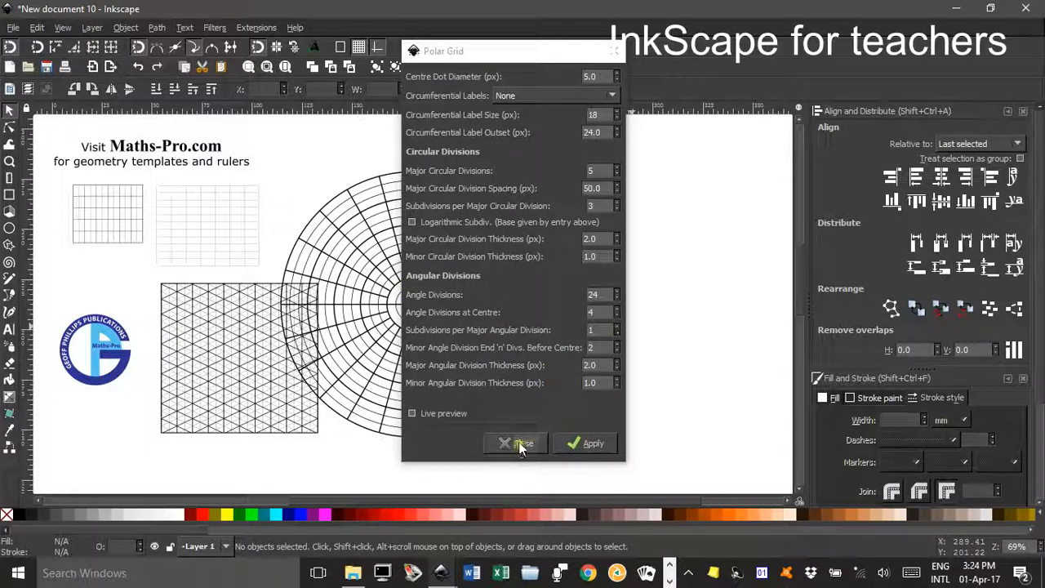
Close the Polar Grid dialog and deselect the new circular grid.
click(514, 442)
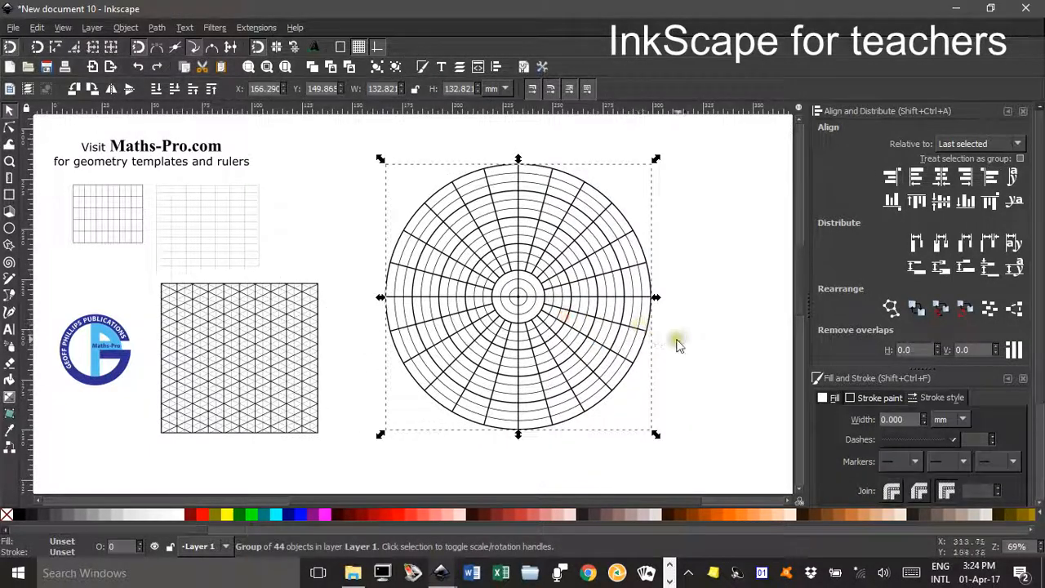
click(579, 339)
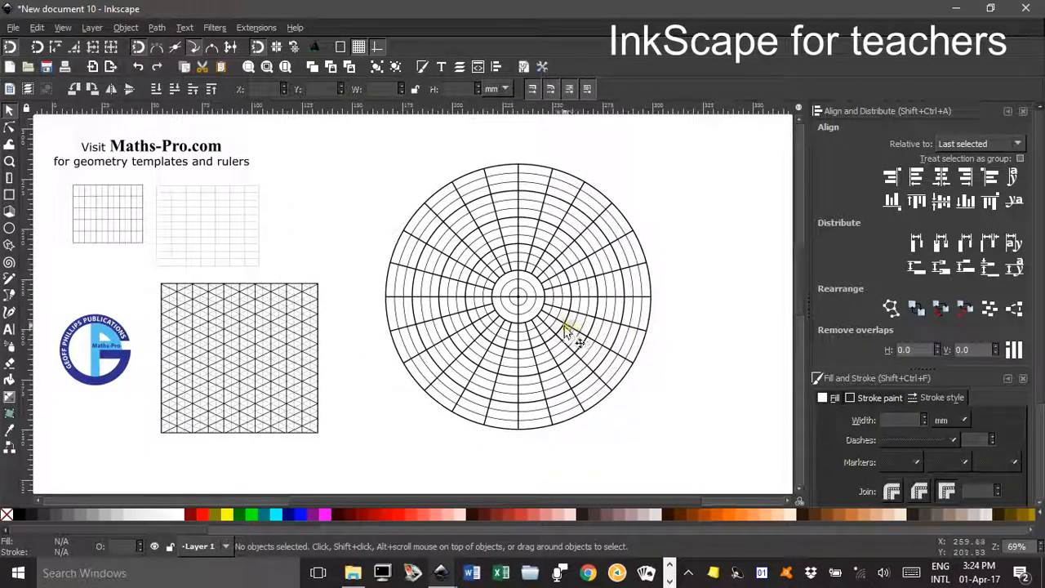
mouse_move(372, 282)
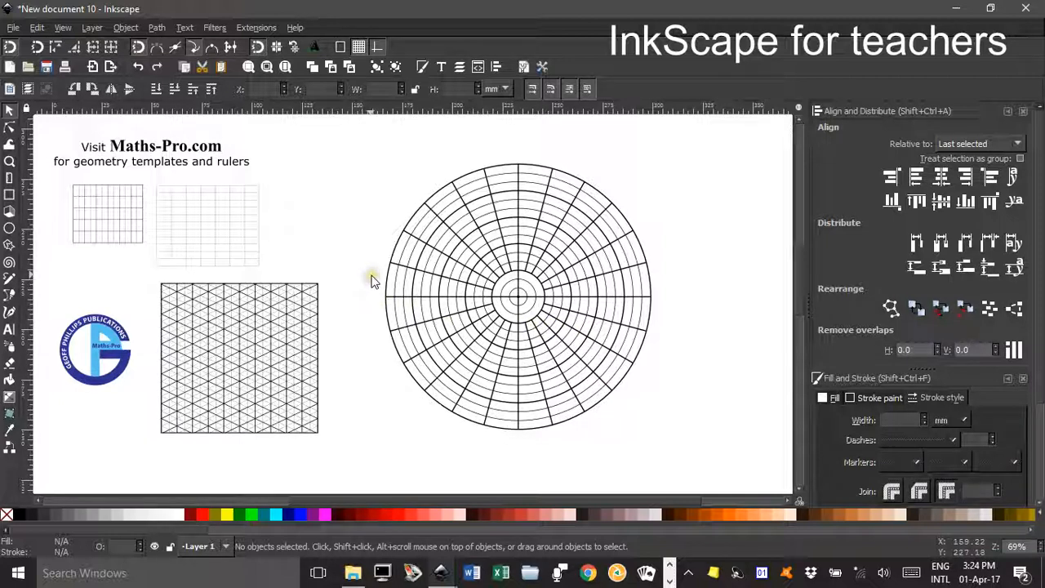
mouse_move(377, 251)
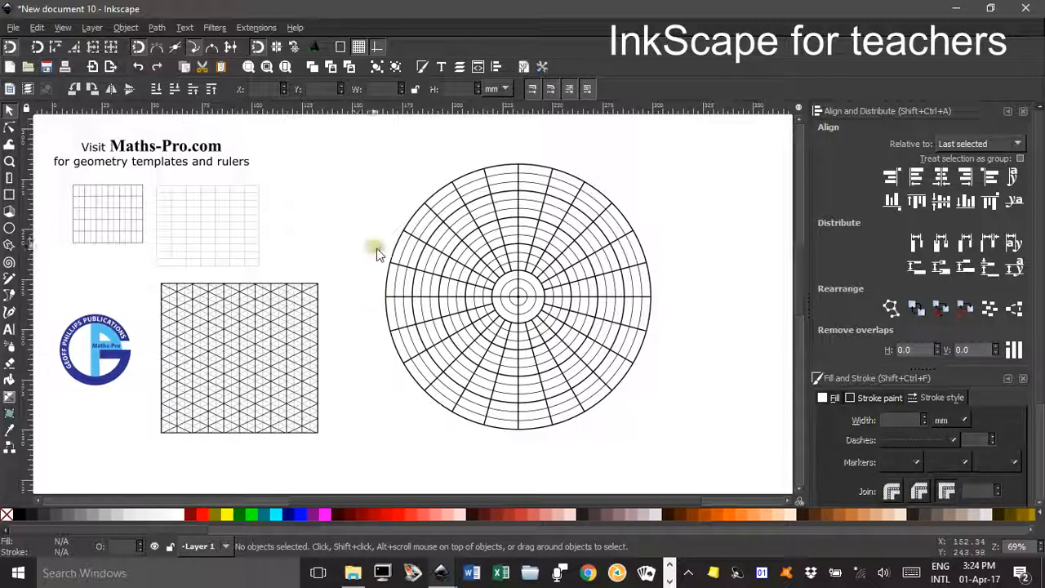